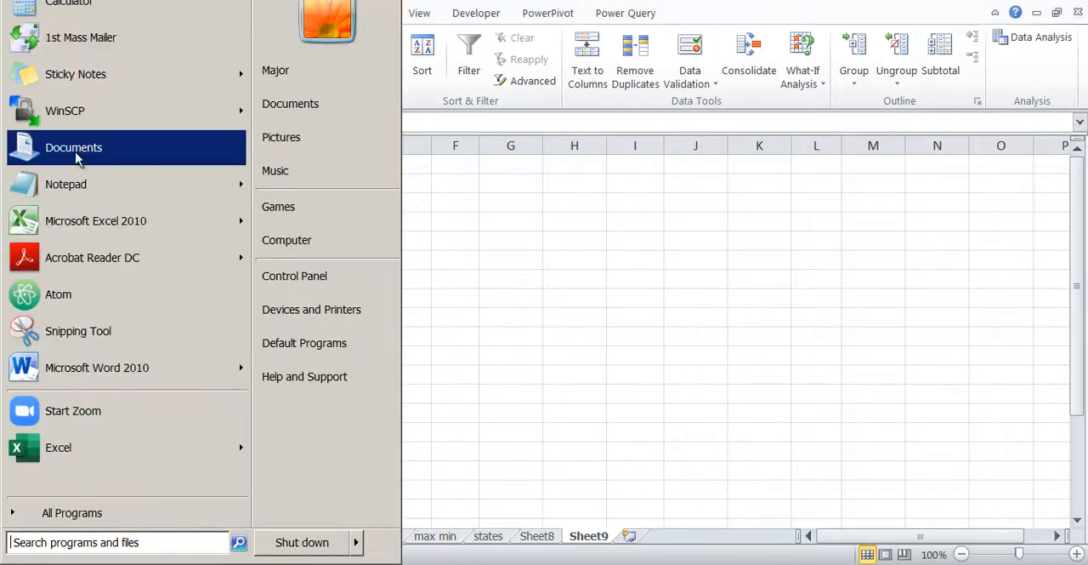
Step: Launch Notepad from the Start menu to get a blank untitled note
click(66, 184)
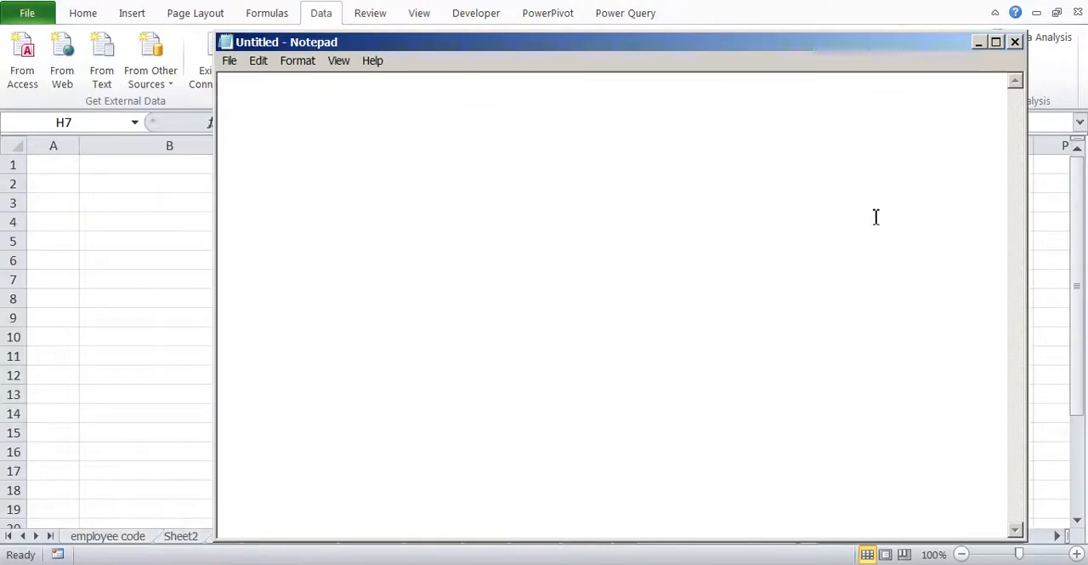
Step: Type notes: CSV means comma separated values, tsv uses tab, custom uses space or semi-colon
text(CSV : Comma)
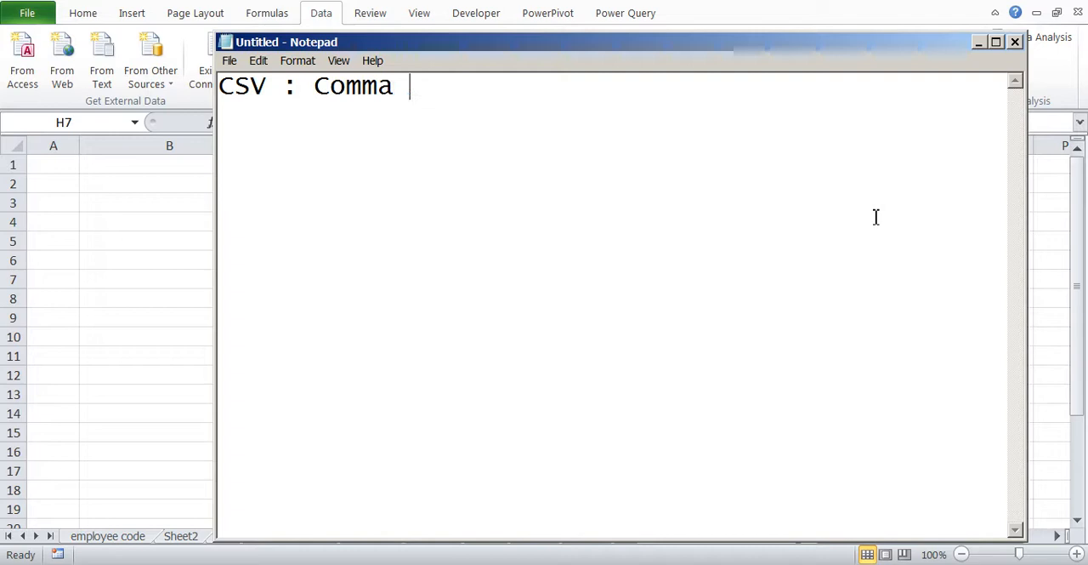
text(seperated value)
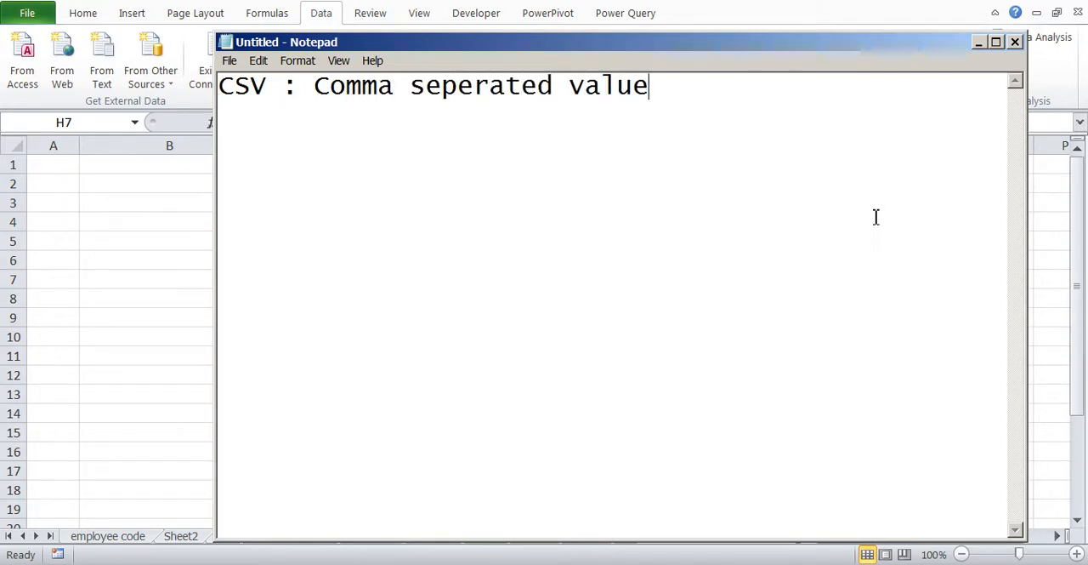
text(s)
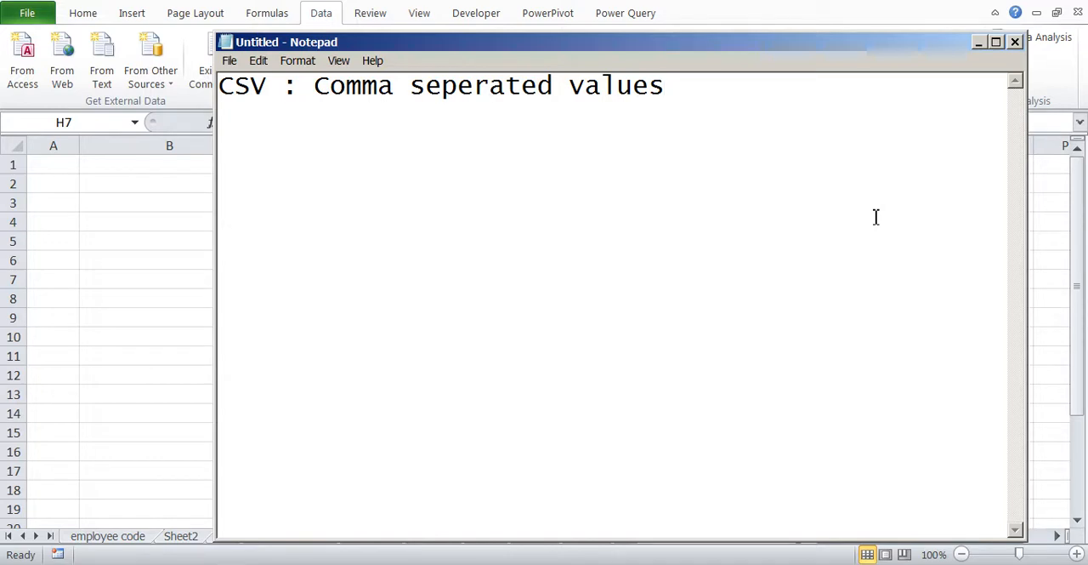
click(665, 85)
text(tsv)
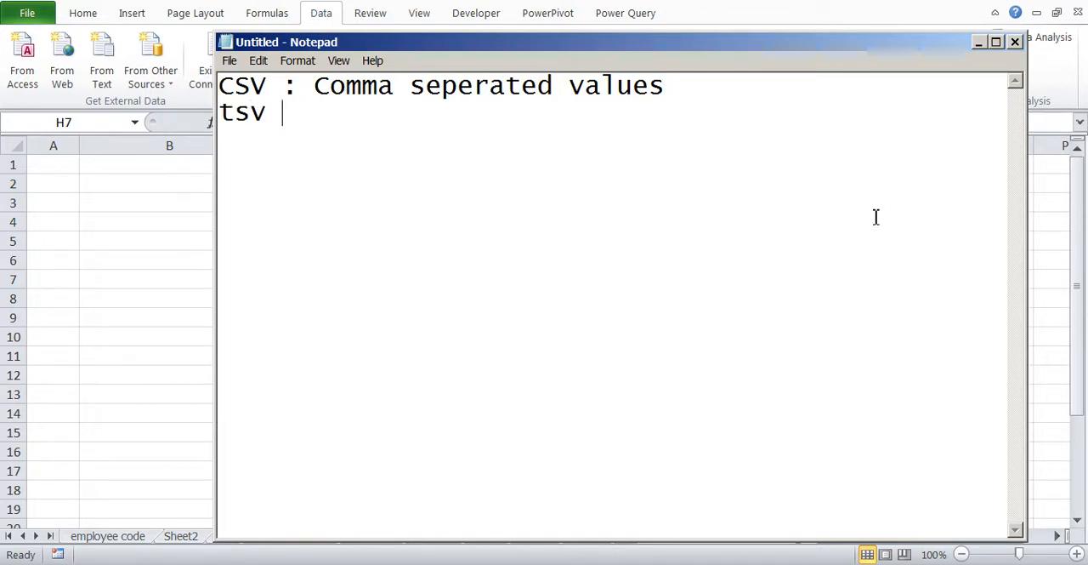
text(: tab)
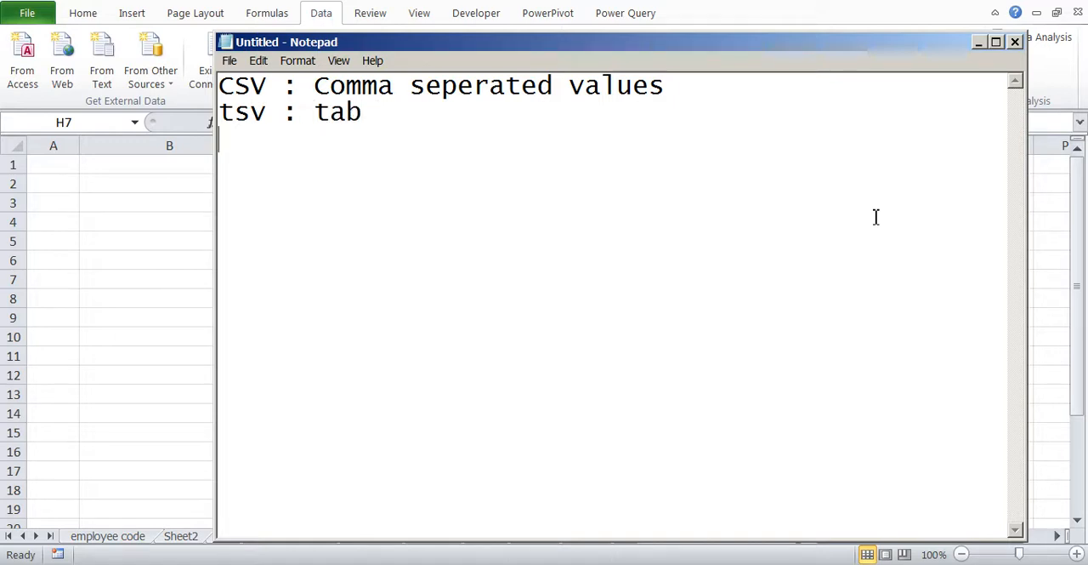
text(custom)
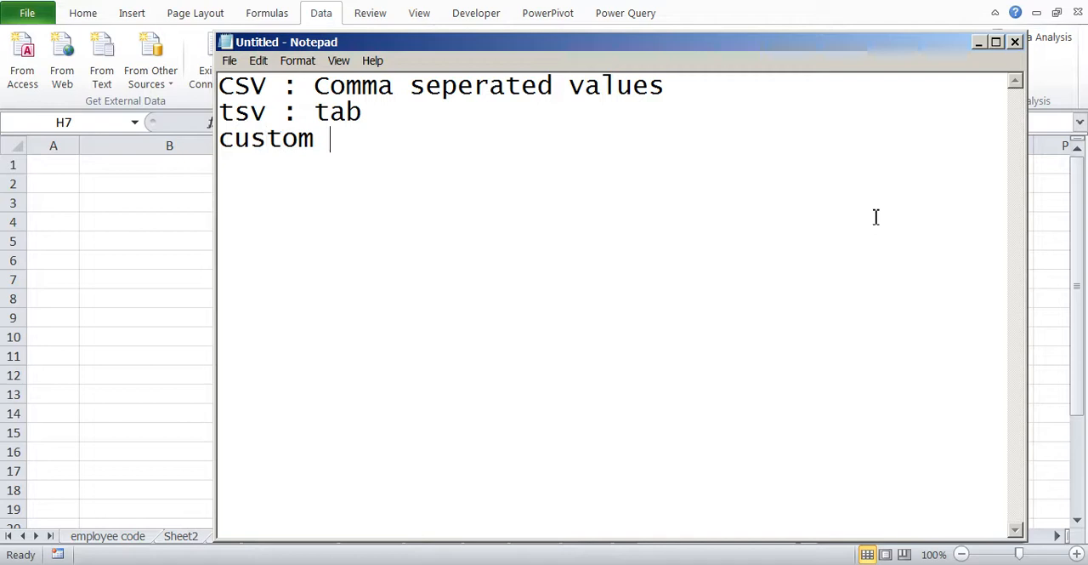
text(: spa)
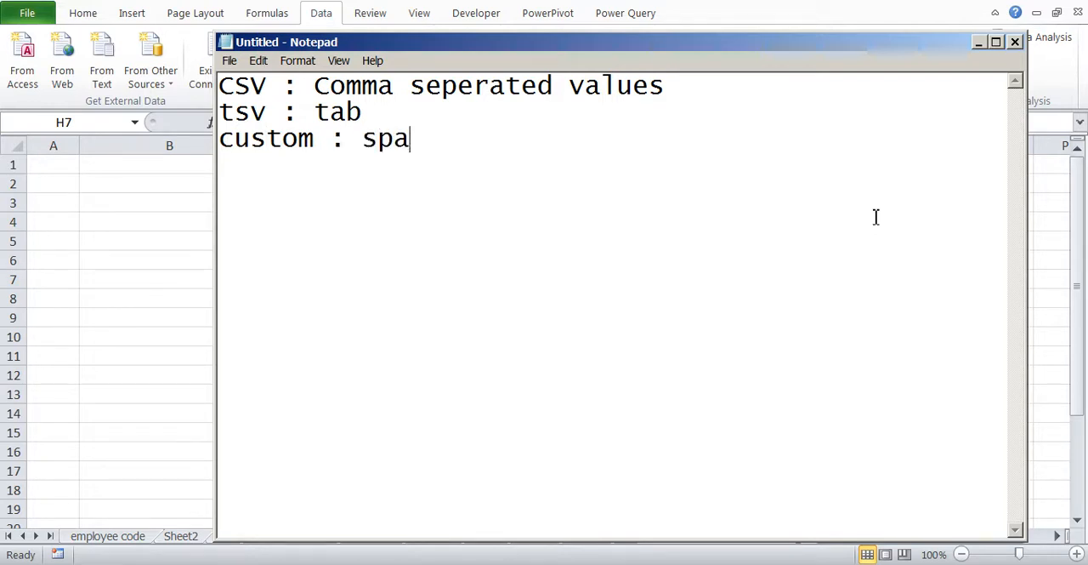
text(ce,)
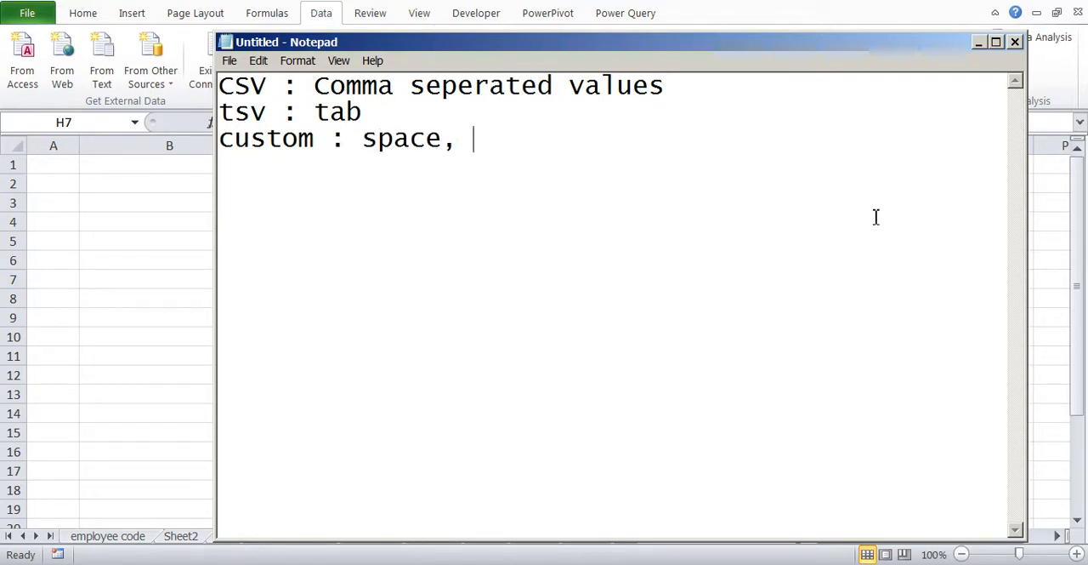
text(semi)
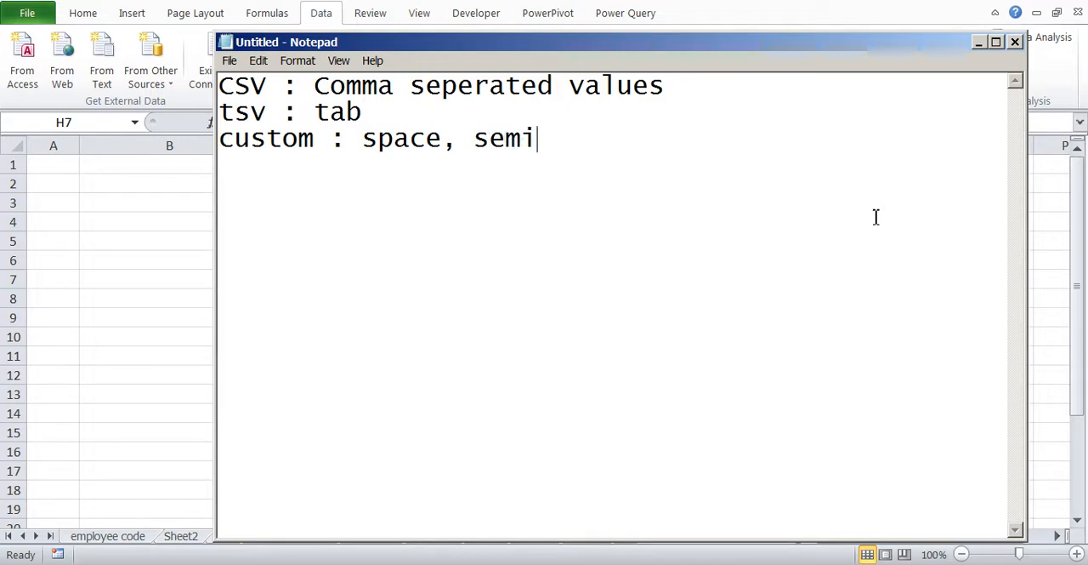
text(-colon)
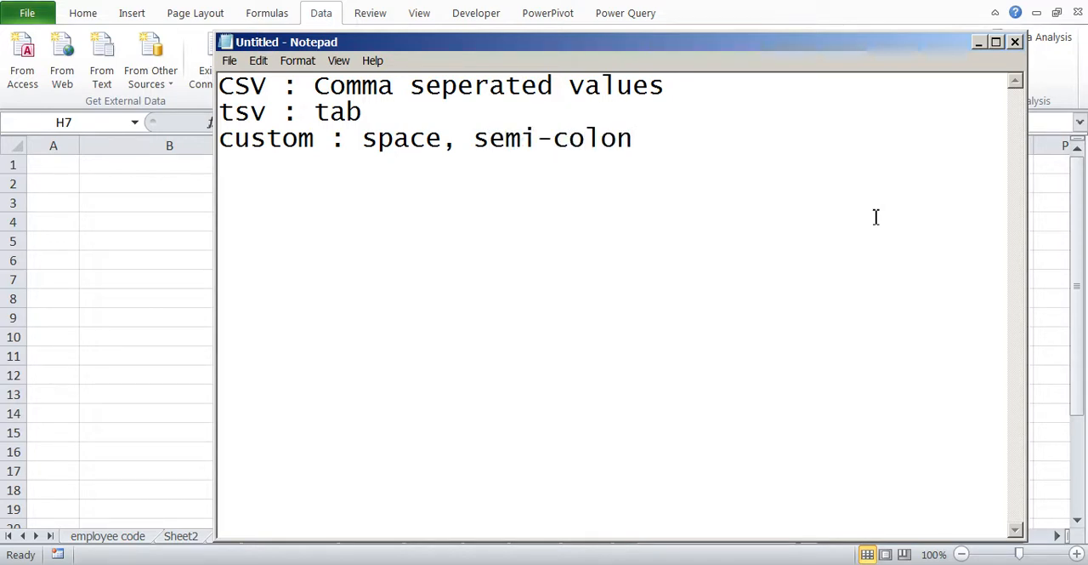
Step: Switch from Notepad back to the Excel workbook
click(632, 138)
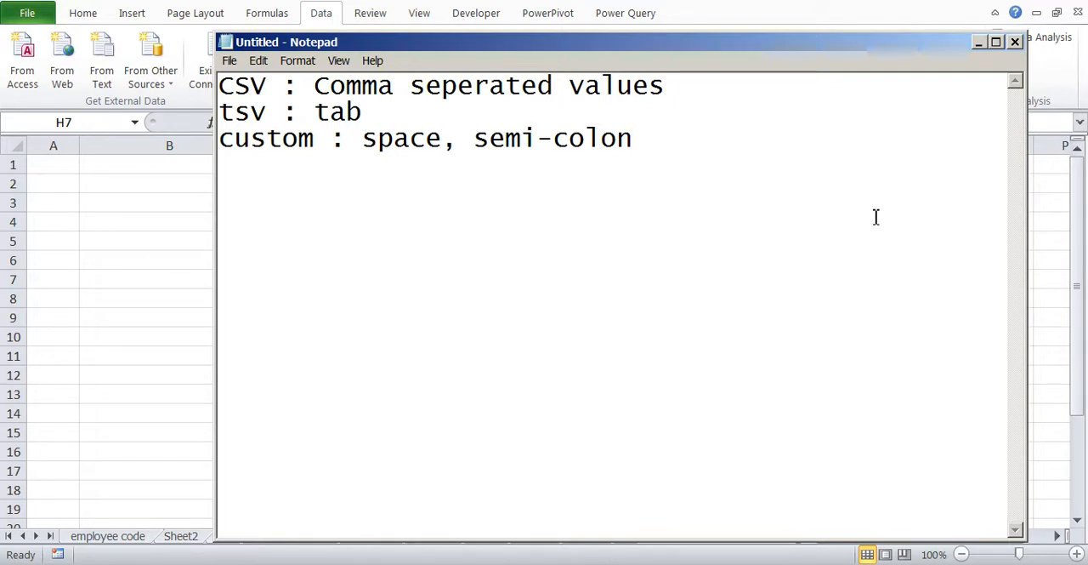
click(632, 137)
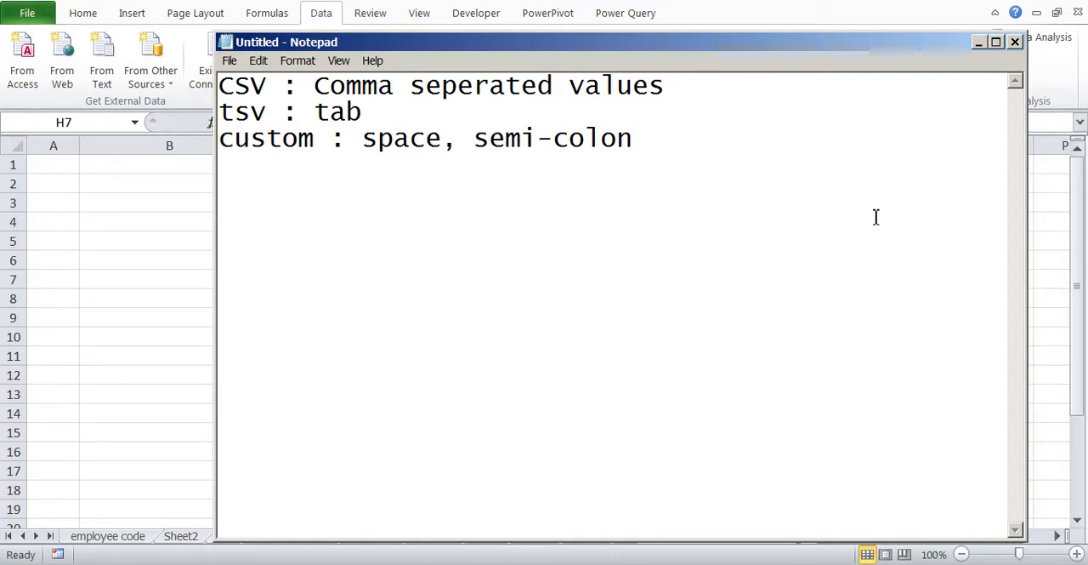
click(633, 138)
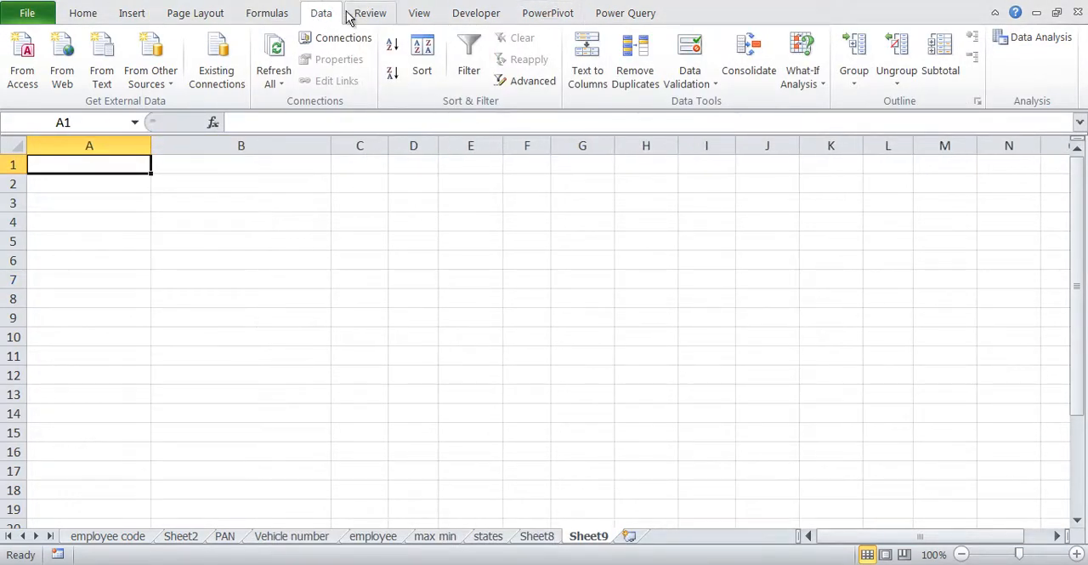
mouse_move(102, 51)
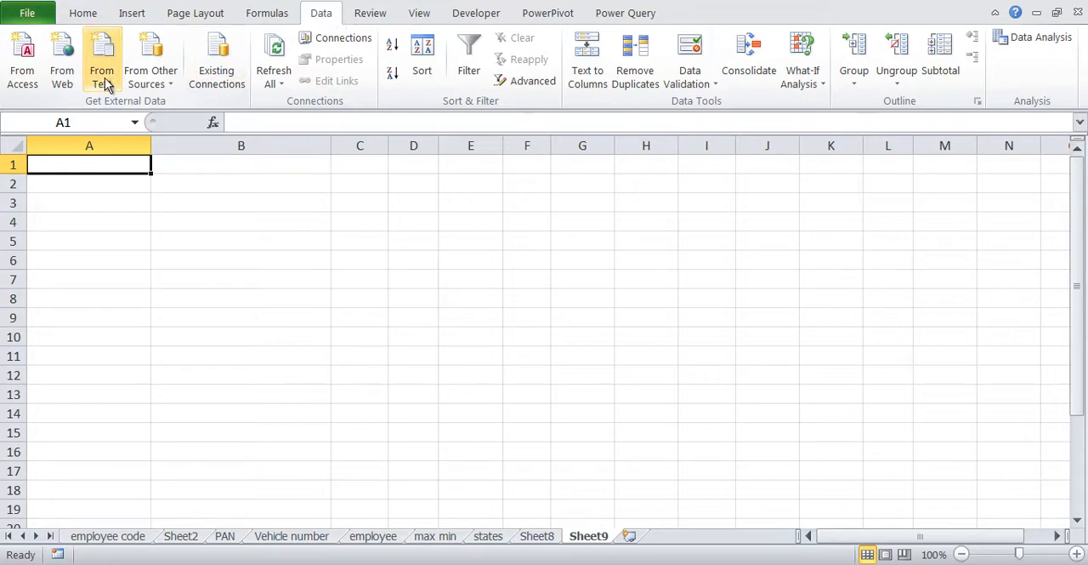
Step: Choose Data > From Text on Sheet9 to open the Import Text File dialog
click(101, 60)
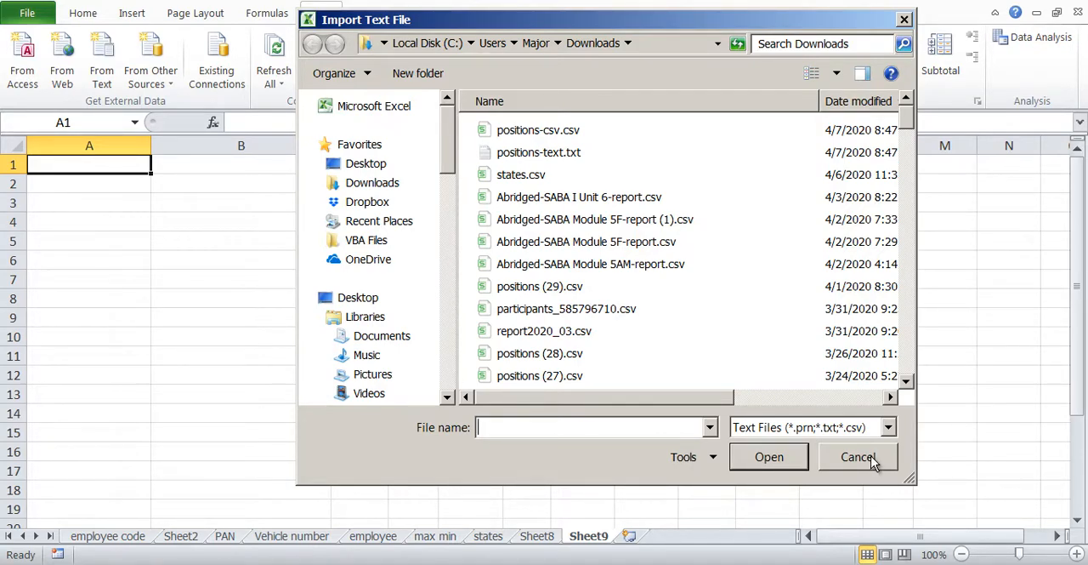
mouse_move(539, 153)
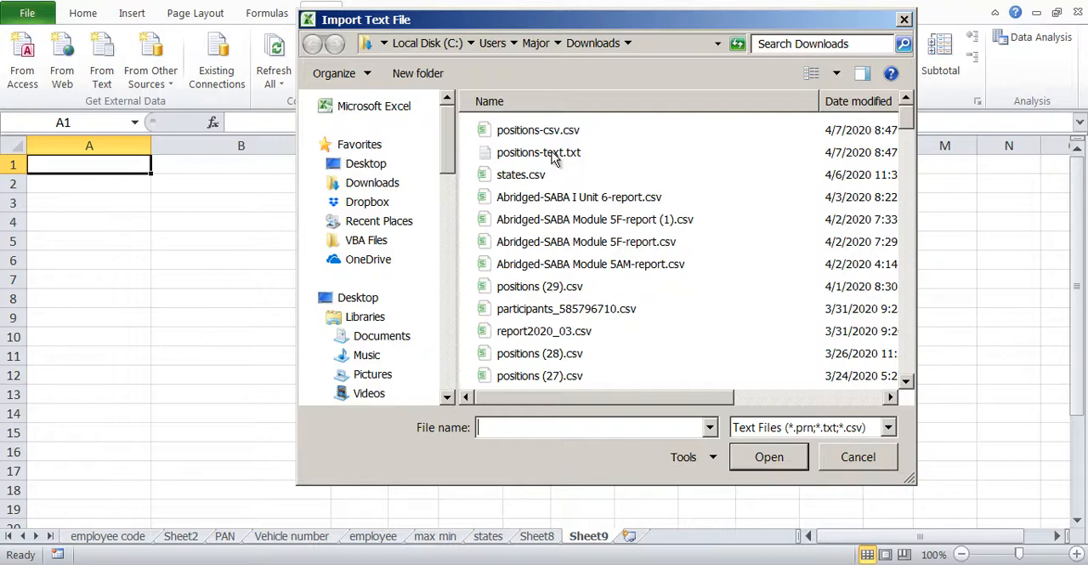
Step: Select positions-csv.csv and import it into the Text Import Wizard
click(538, 129)
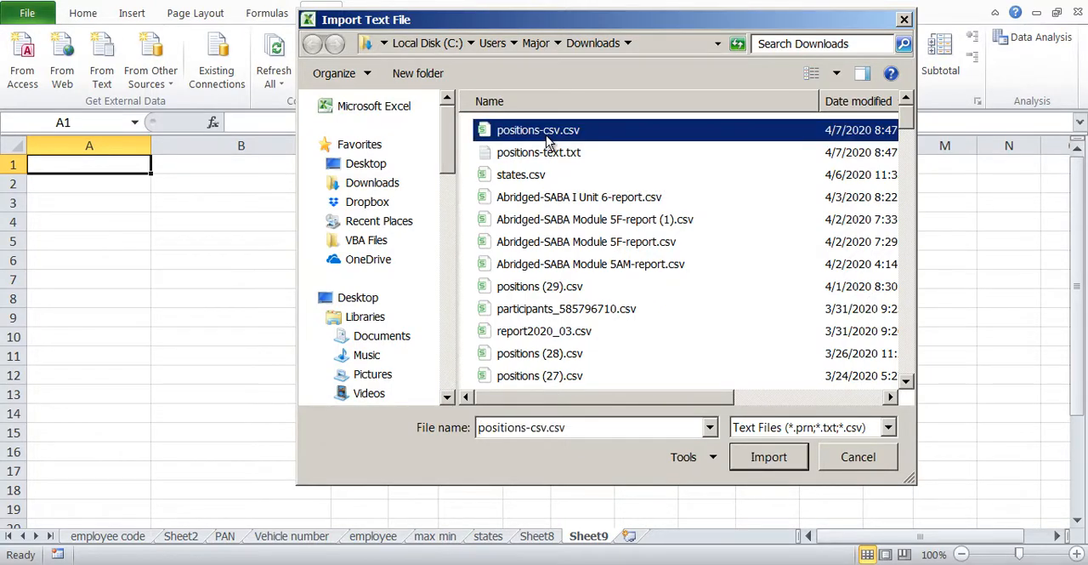
click(768, 457)
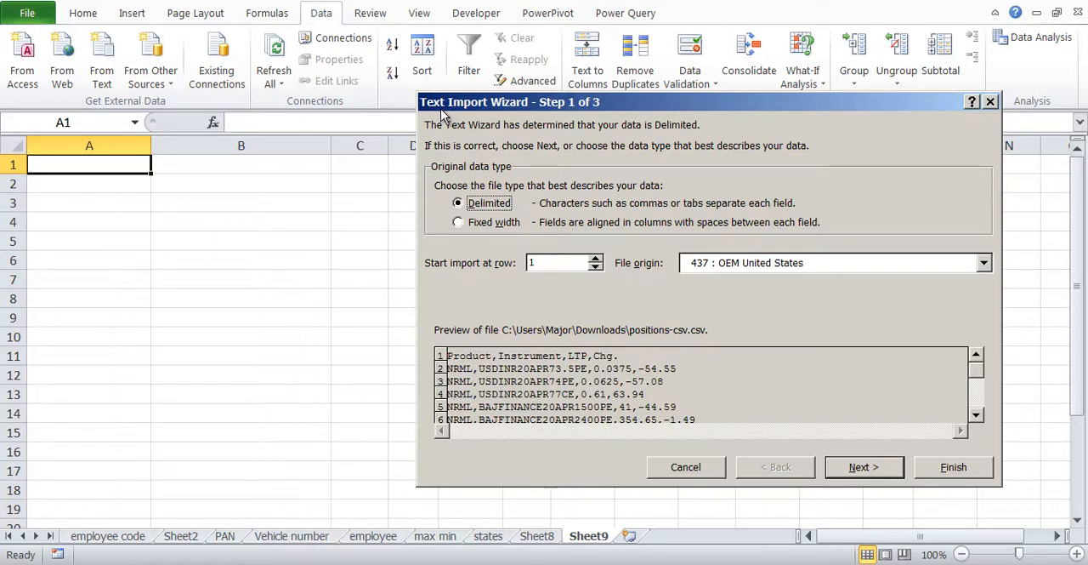
mouse_move(604, 136)
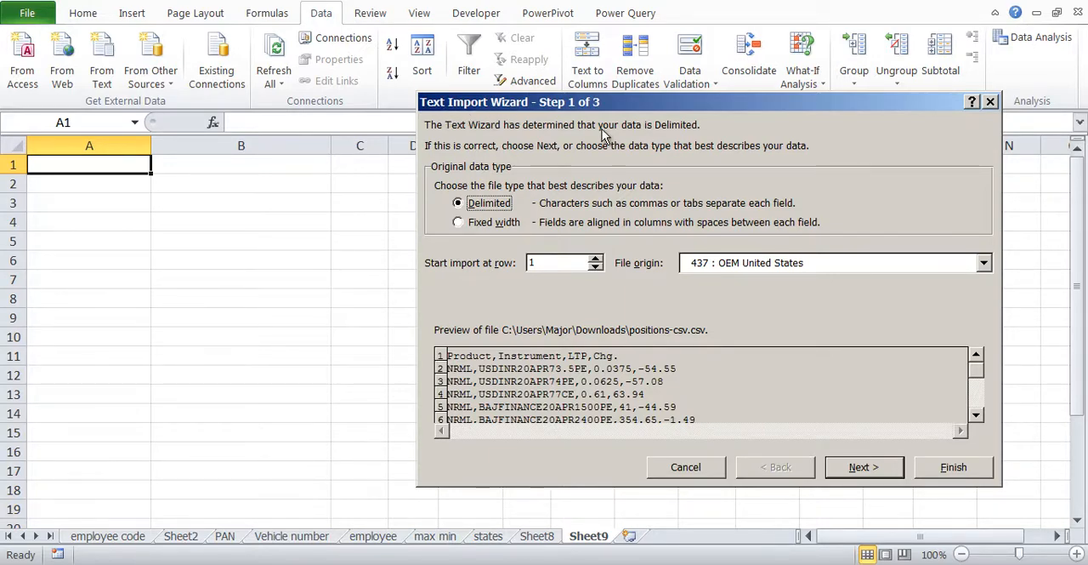
mouse_move(510, 147)
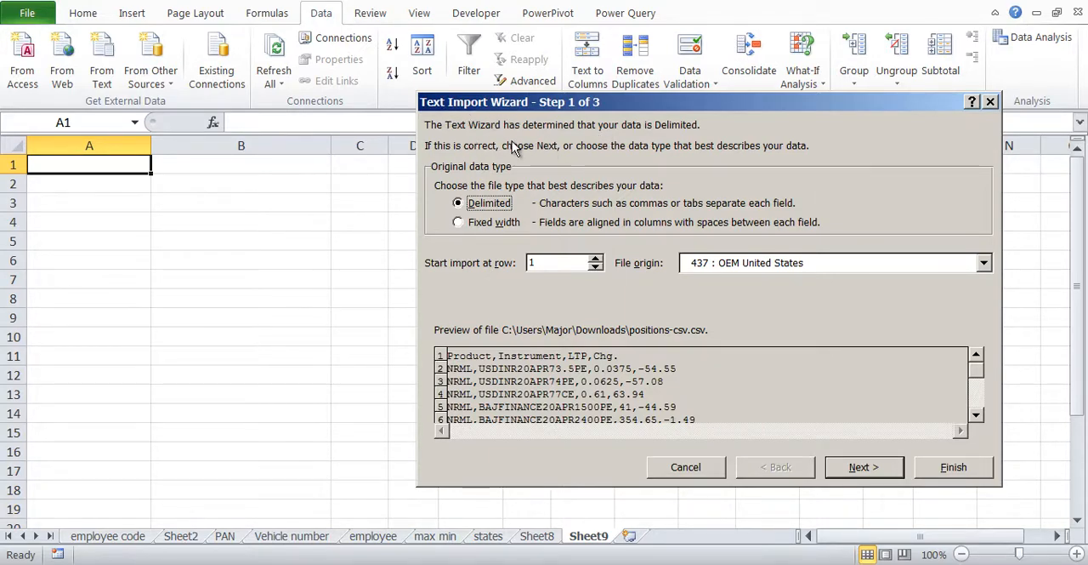
mouse_move(627, 136)
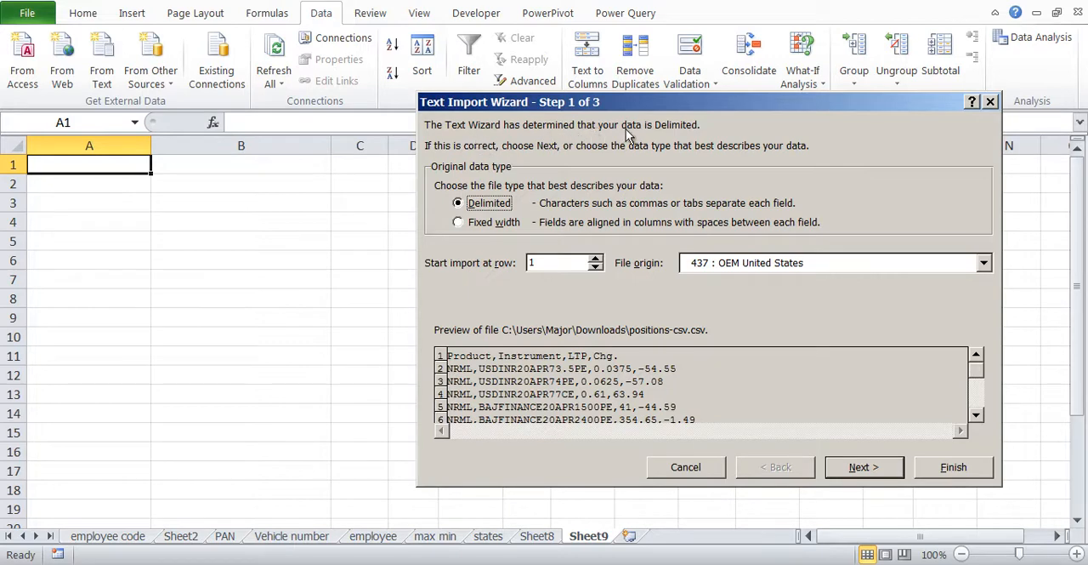
mouse_move(676, 134)
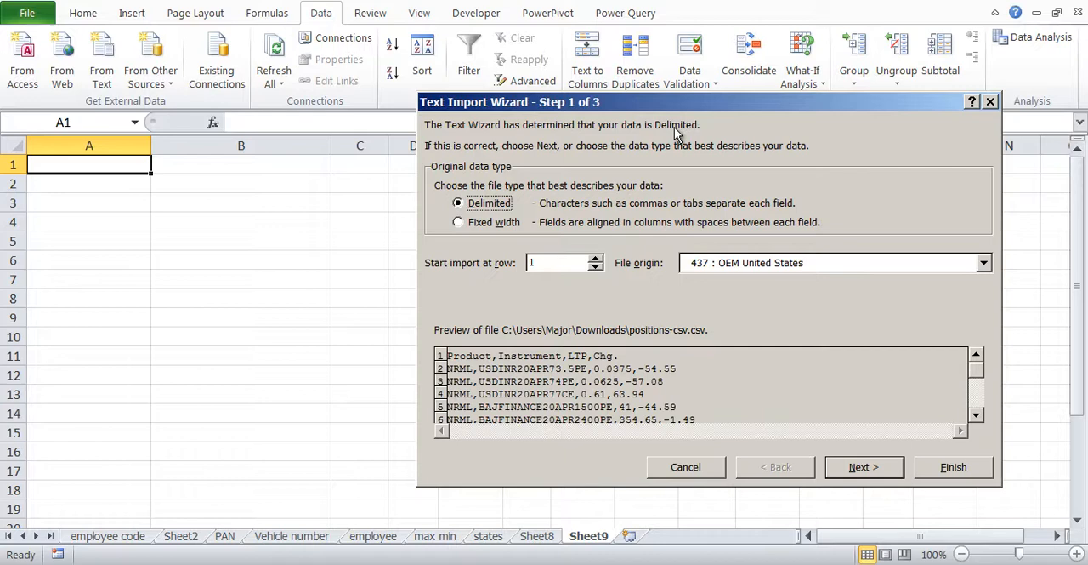
mouse_move(496, 173)
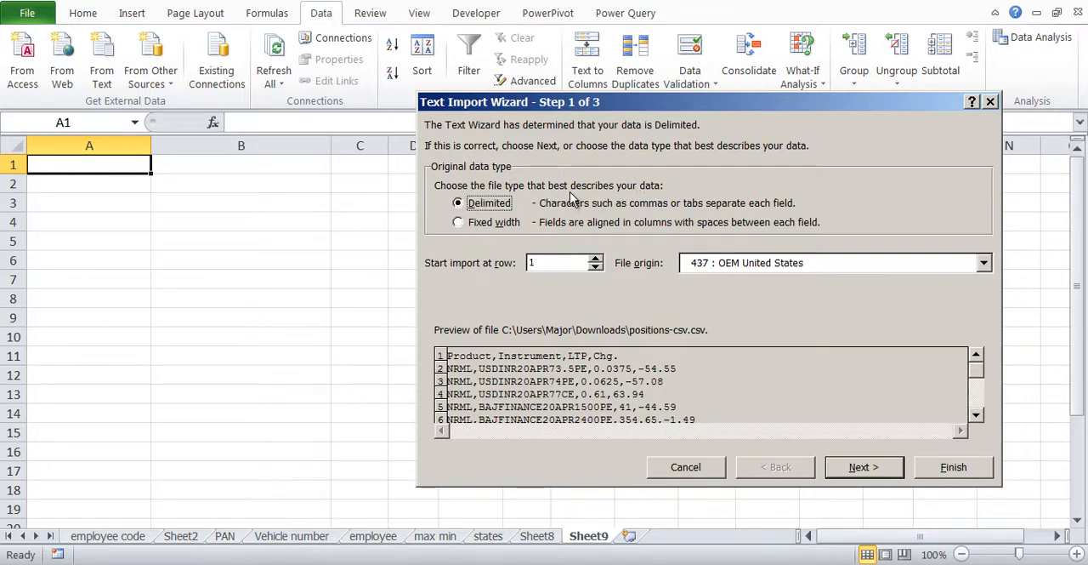
mouse_move(487, 215)
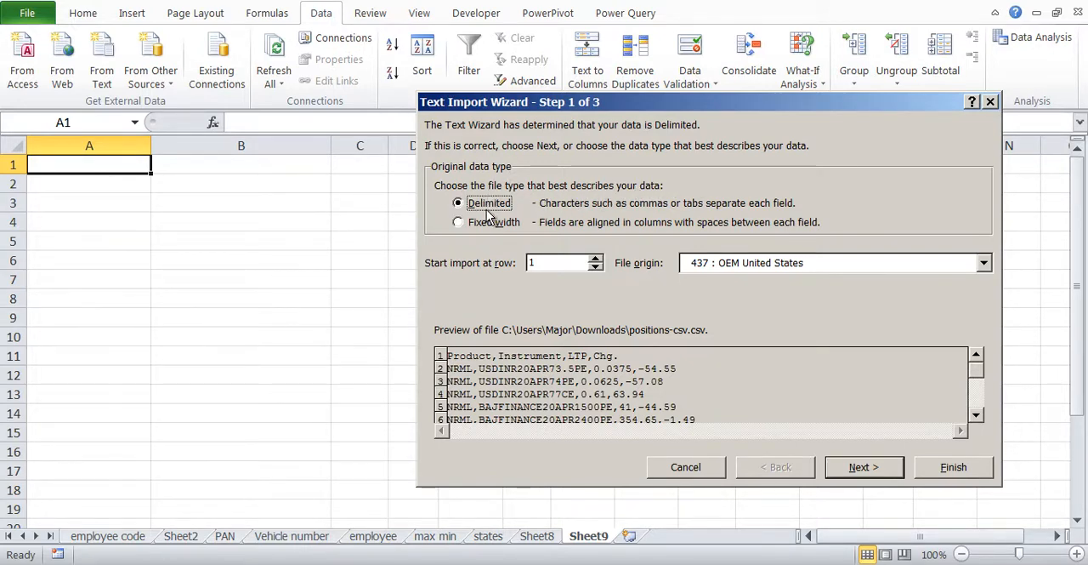
mouse_move(786, 213)
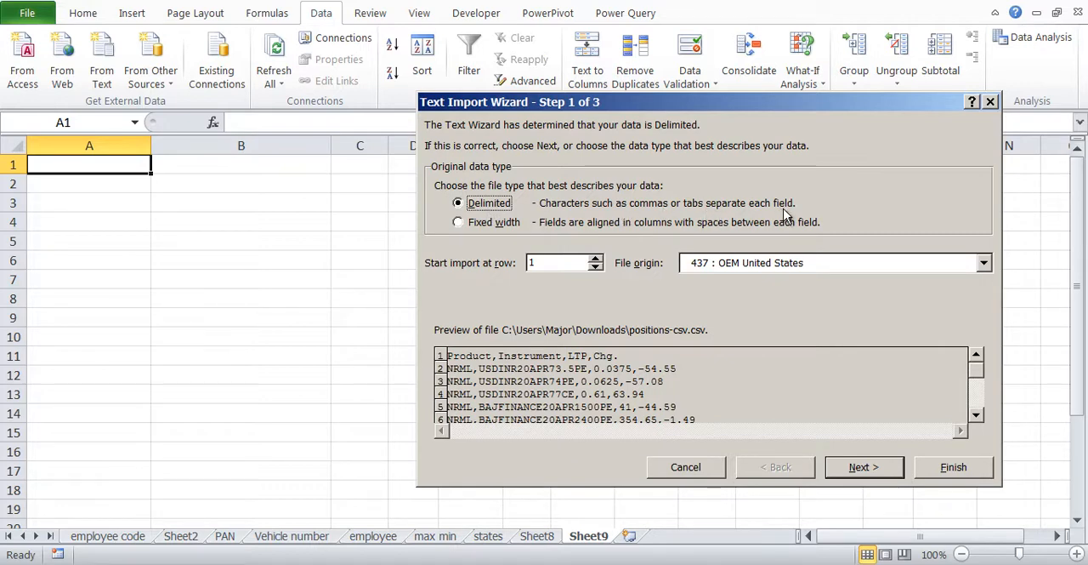
mouse_move(477, 378)
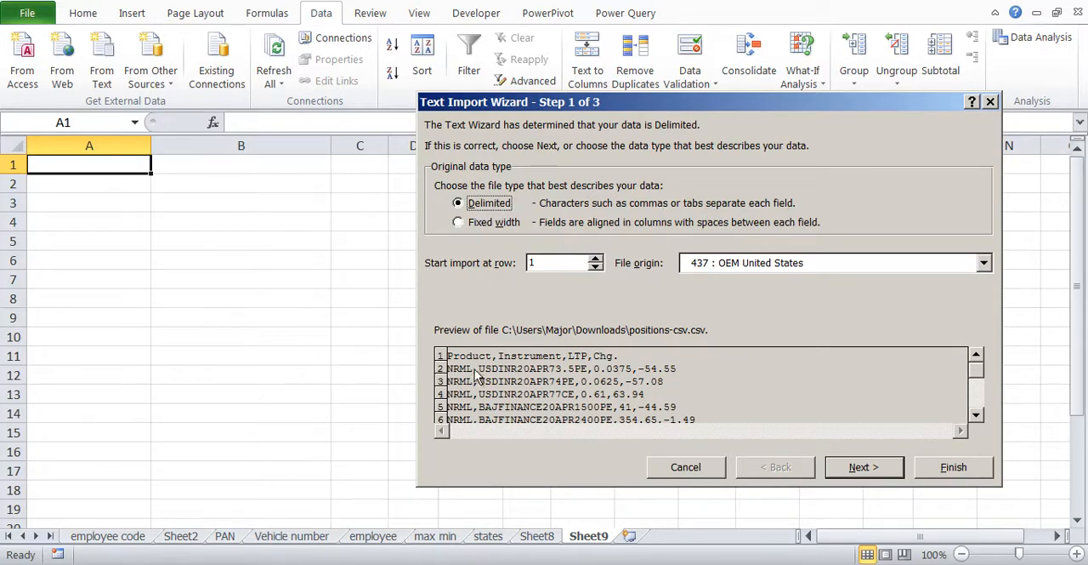
mouse_move(504, 335)
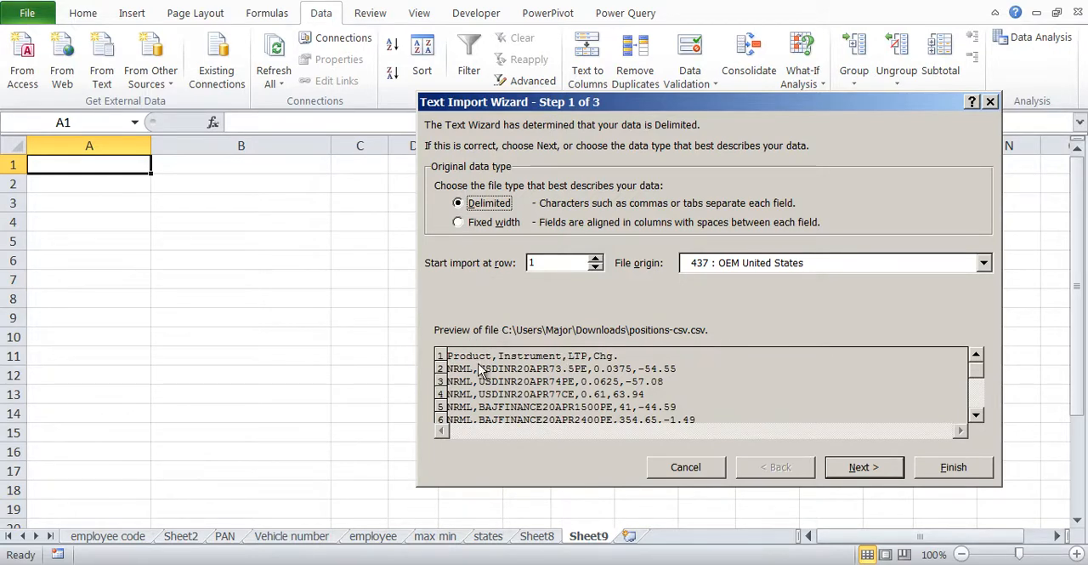
mouse_move(583, 364)
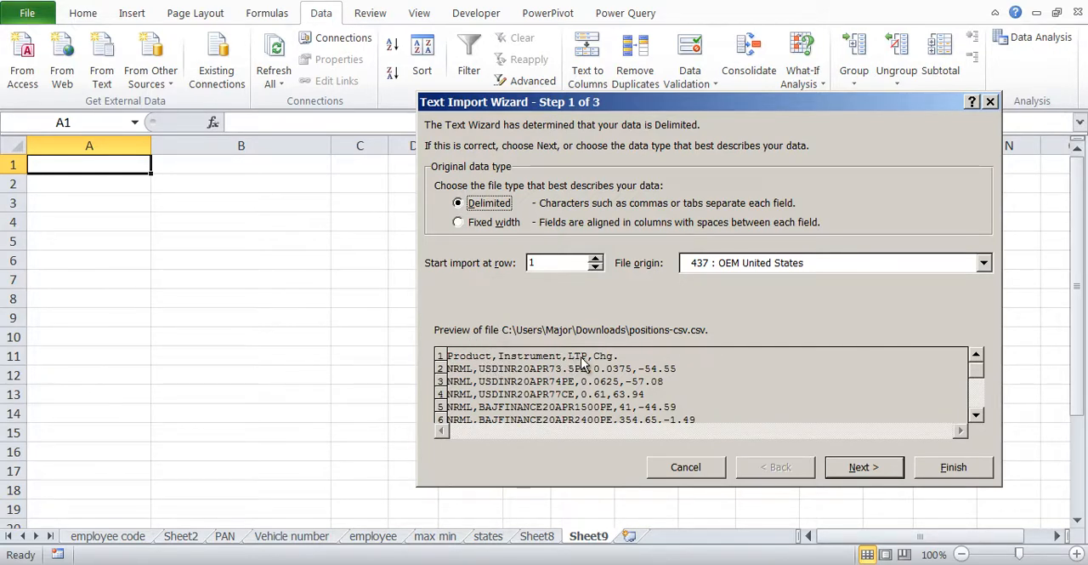
mouse_move(521, 362)
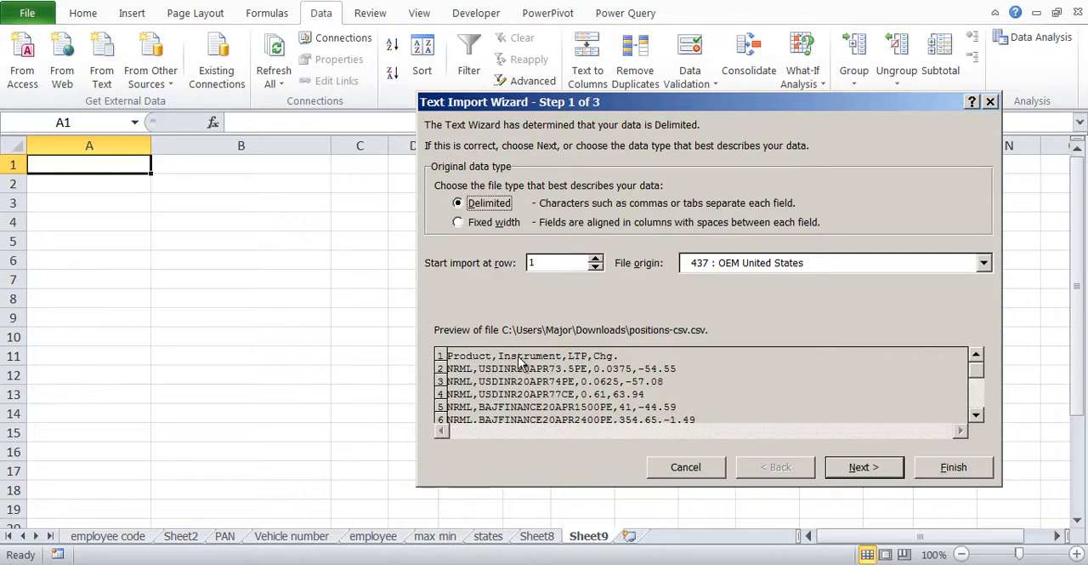
mouse_move(583, 367)
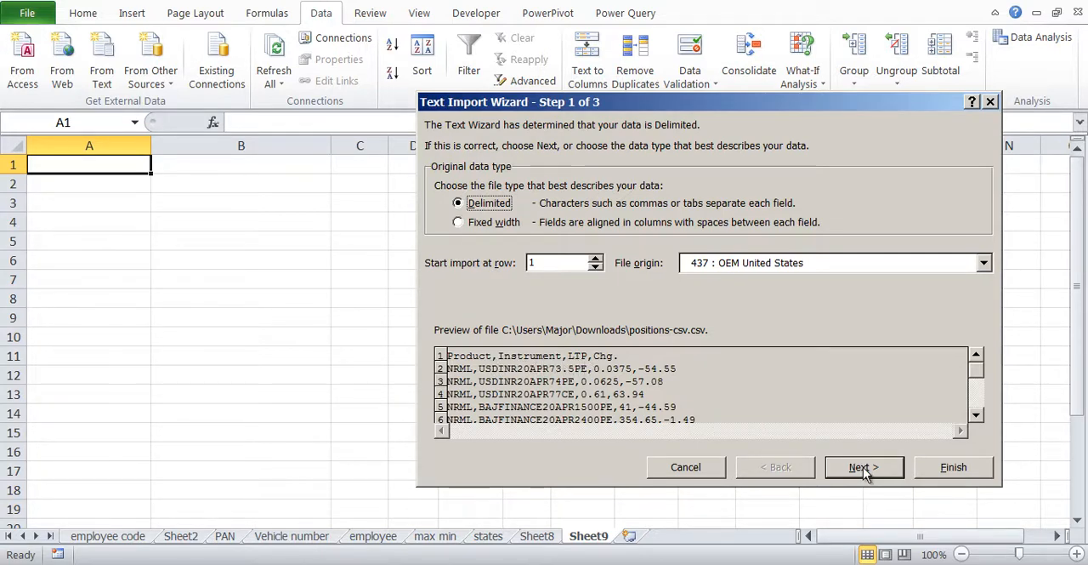
click(864, 466)
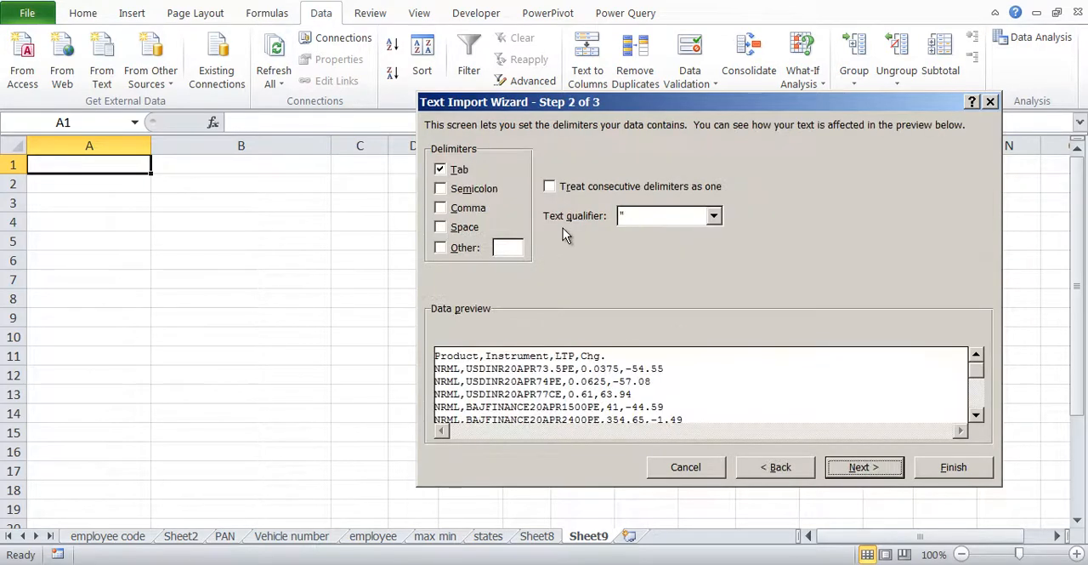
mouse_move(547, 178)
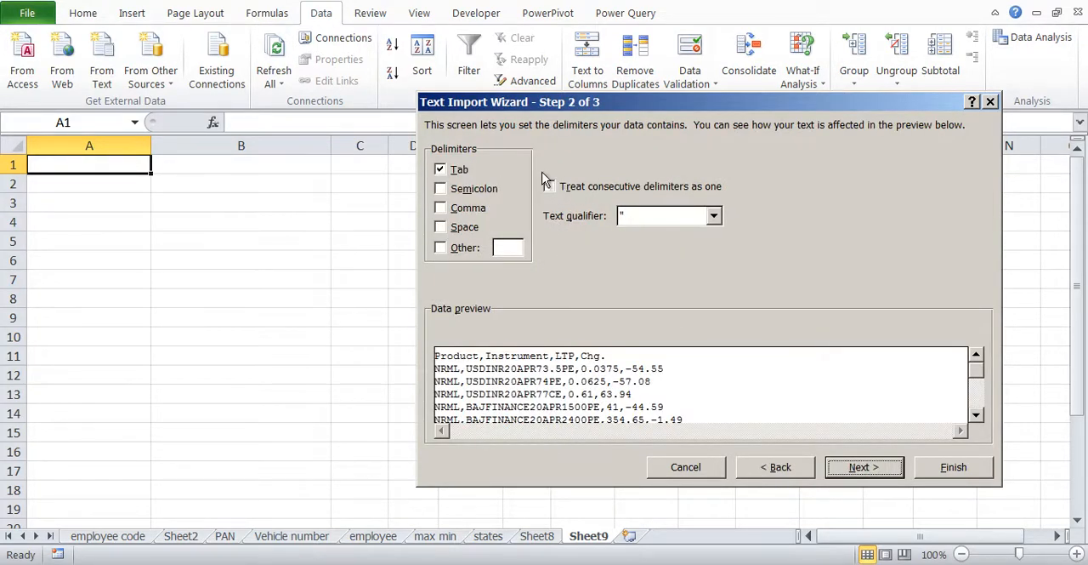
mouse_move(534, 157)
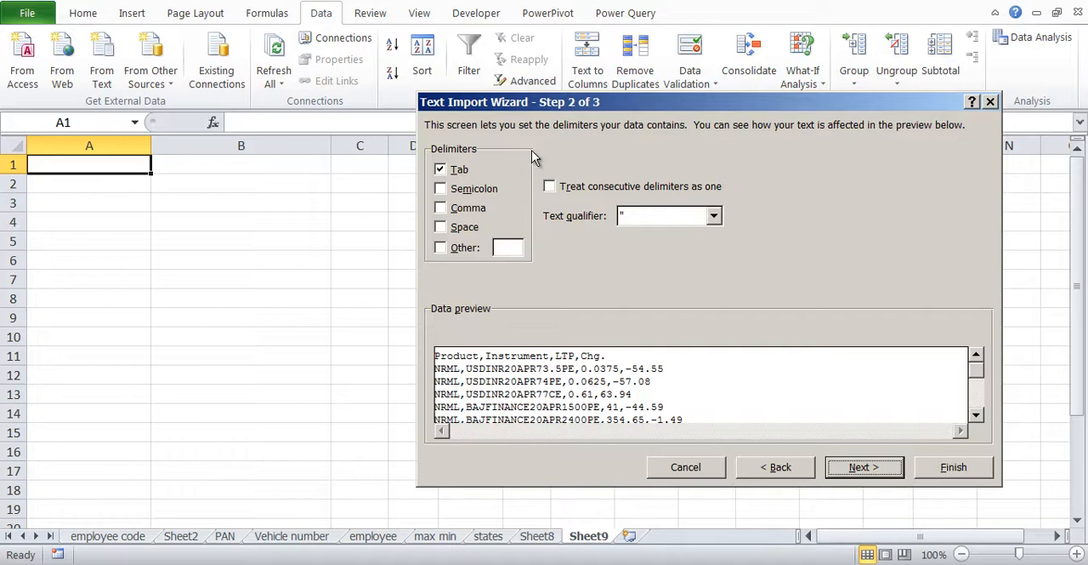
Step: Replace the Tab delimiter with Comma, after briefly trying Semicolon, and go to step 3
click(440, 169)
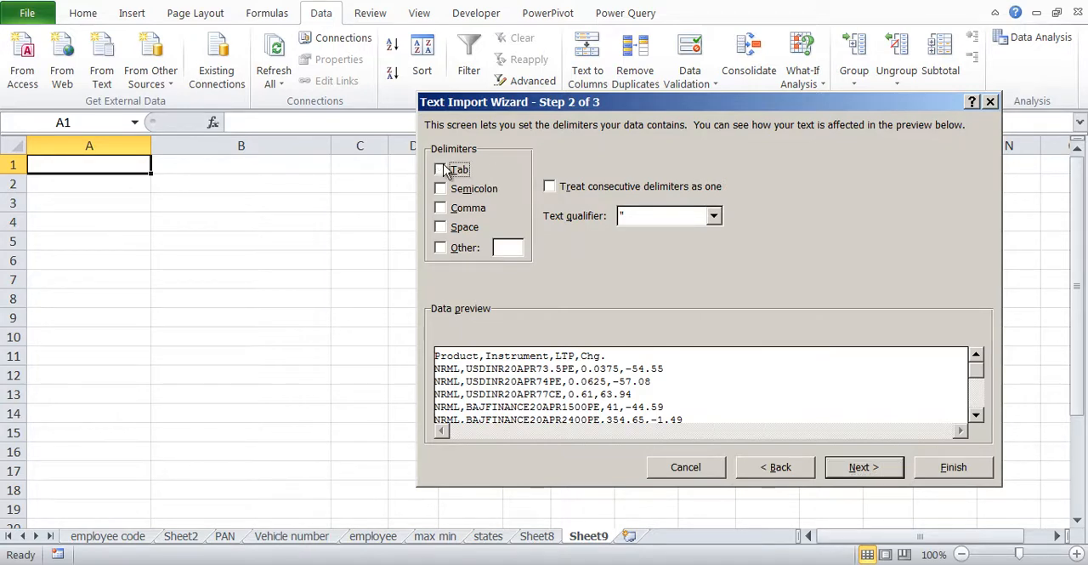
click(441, 206)
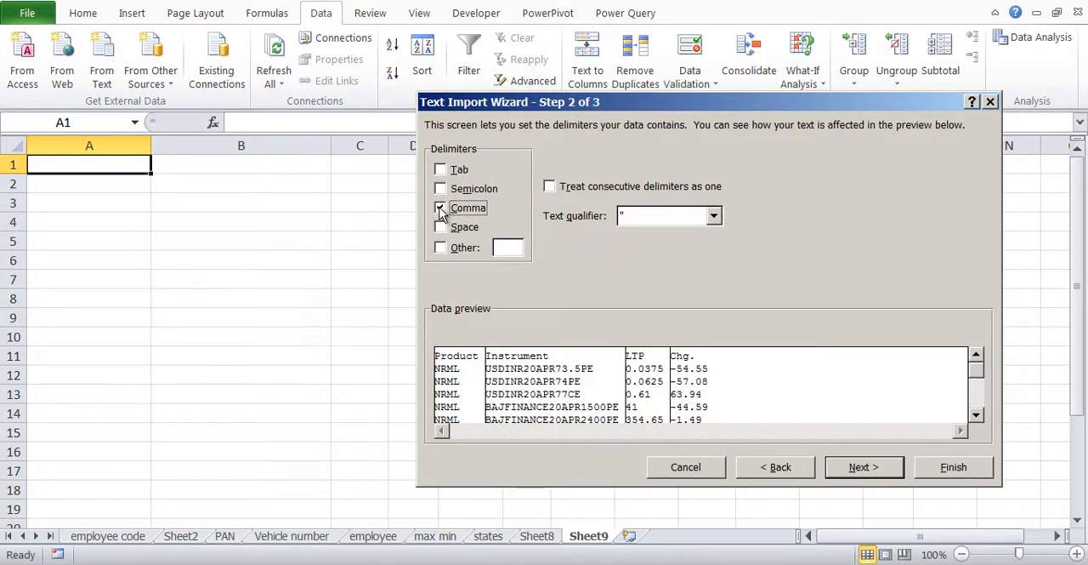
click(441, 207)
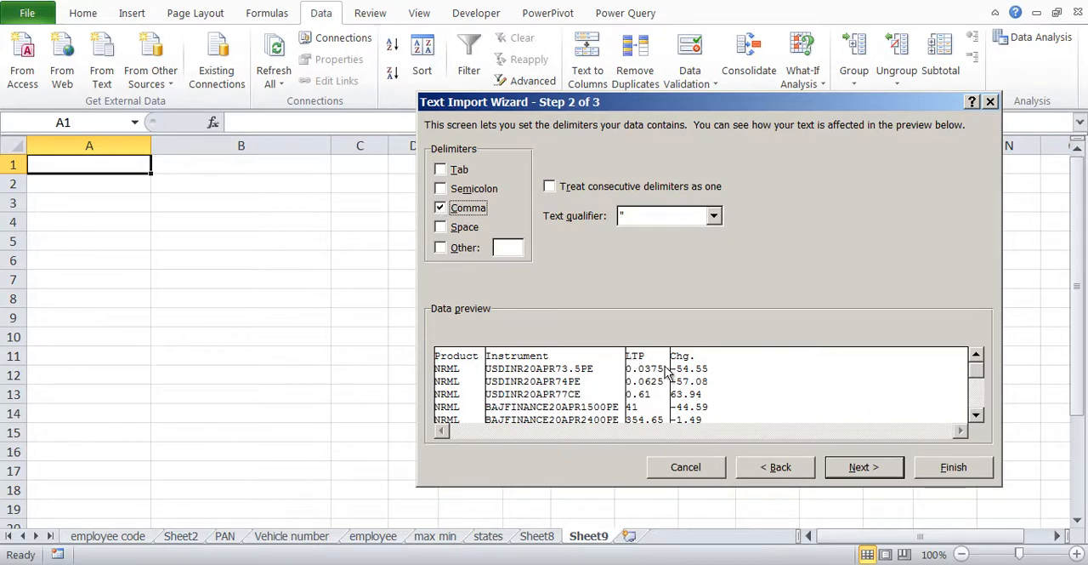
click(440, 207)
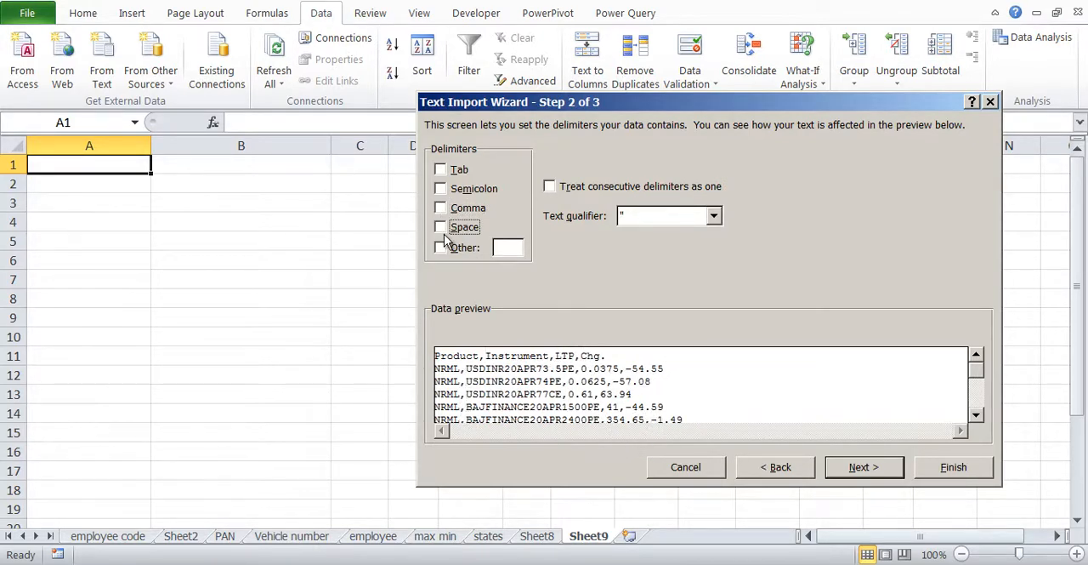
click(441, 188)
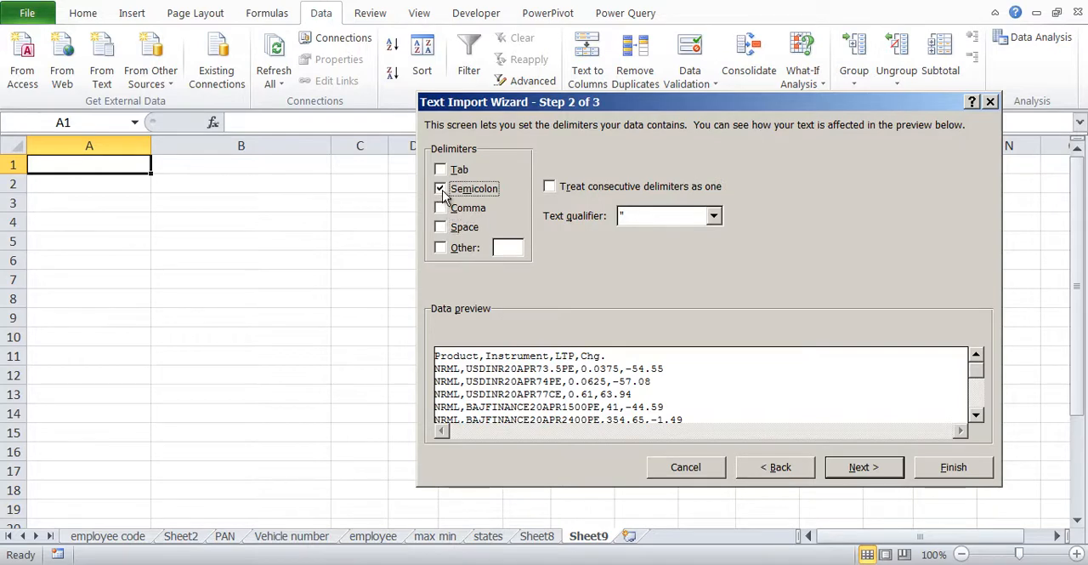
click(440, 207)
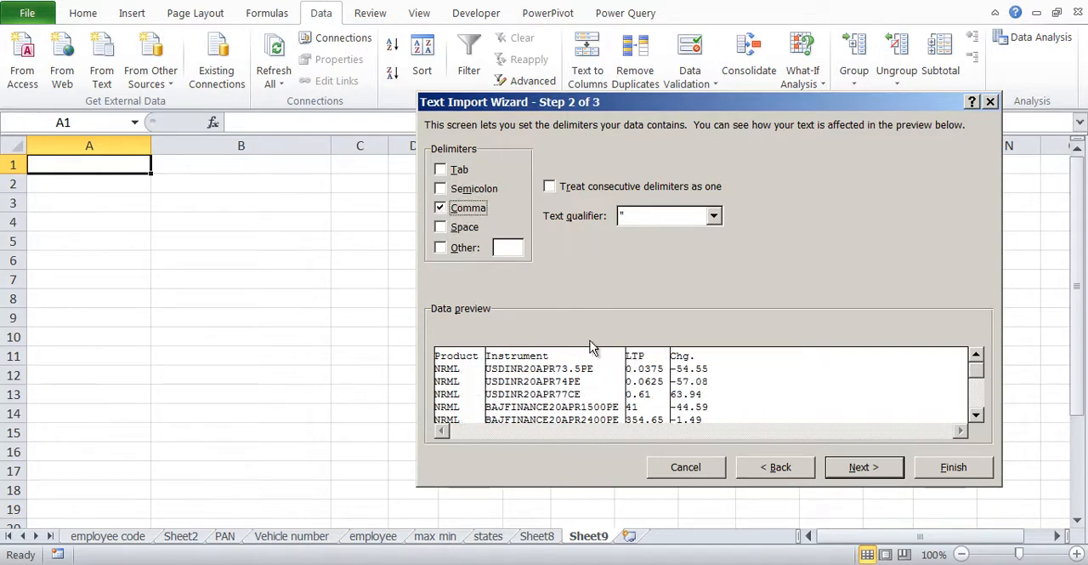
click(863, 466)
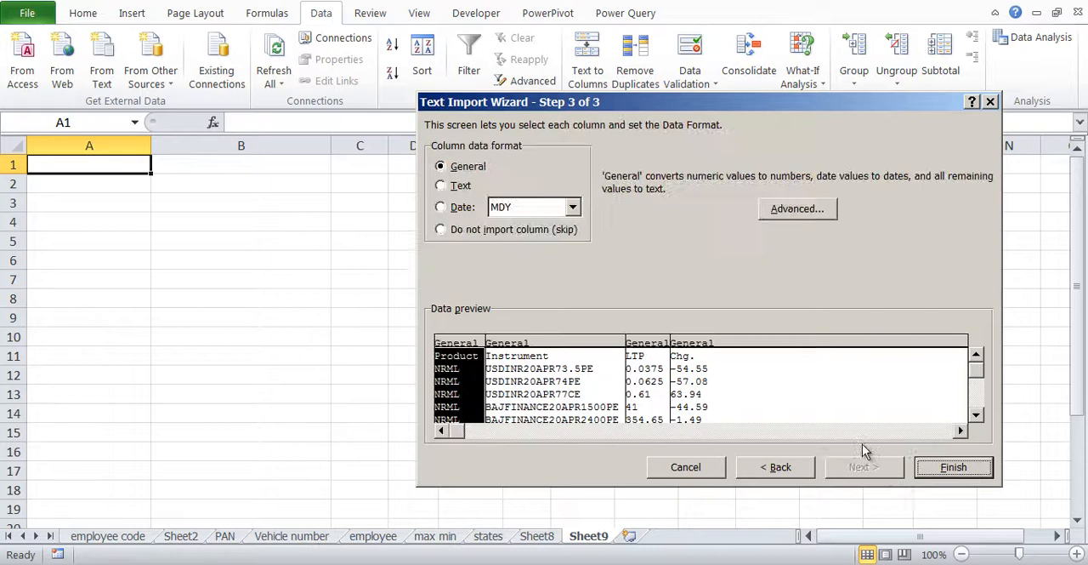
mouse_move(536, 164)
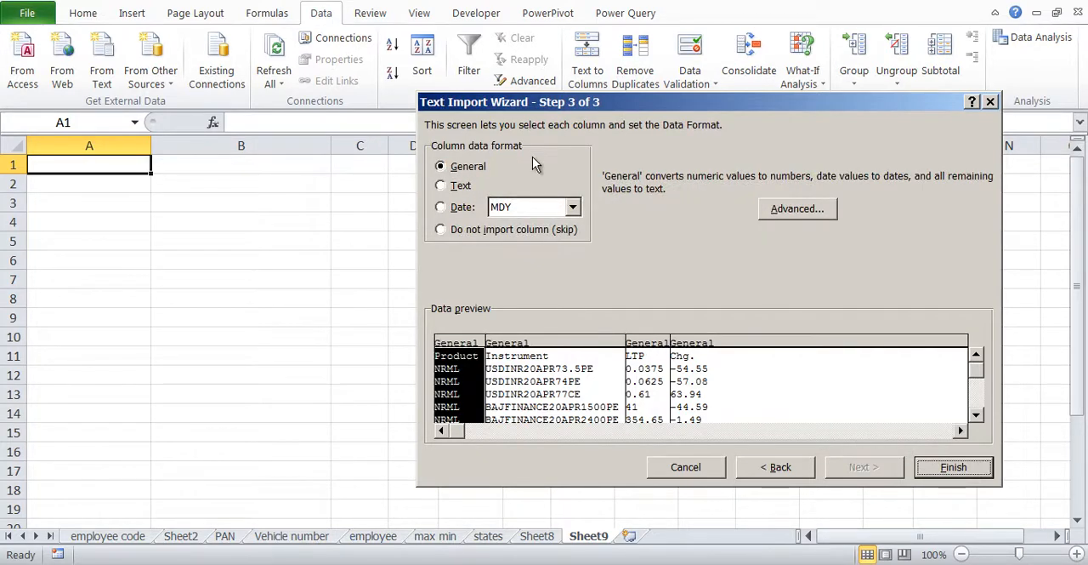
mouse_move(496, 166)
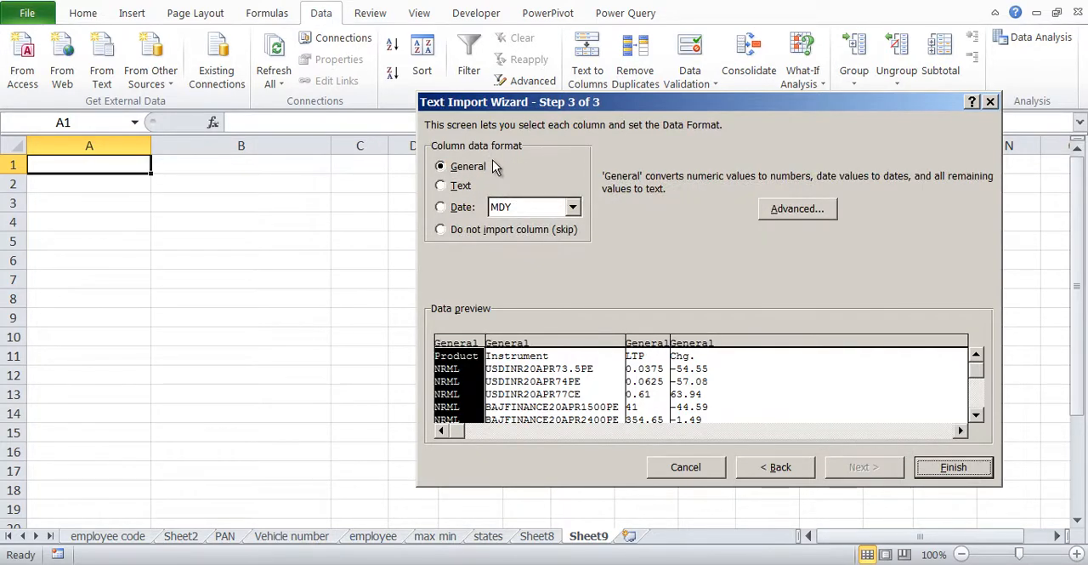
mouse_move(466, 189)
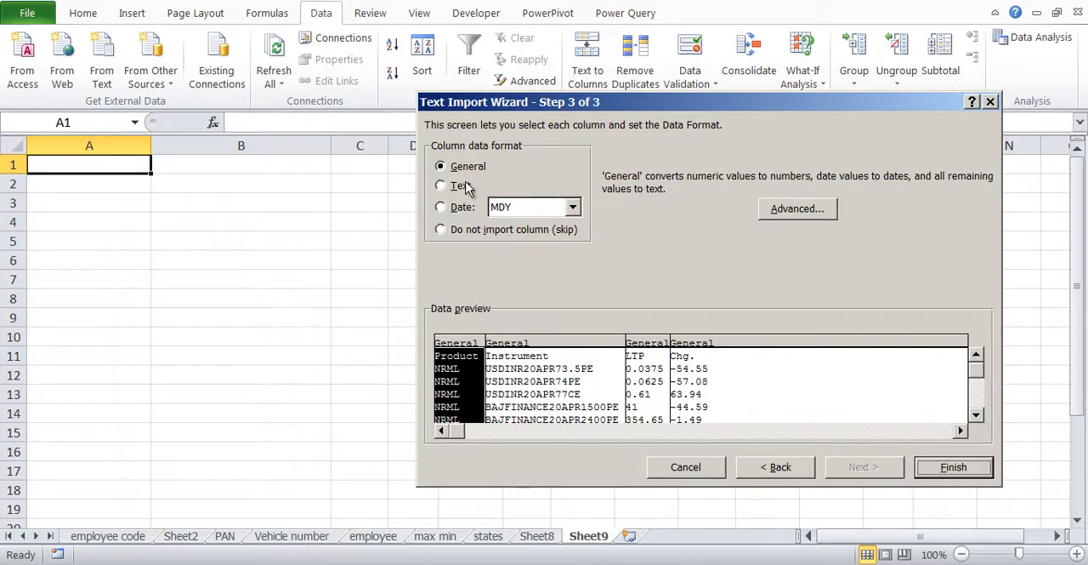
Step: Set Product to Do not import and Instrument to Text, then finish the wizard
click(440, 185)
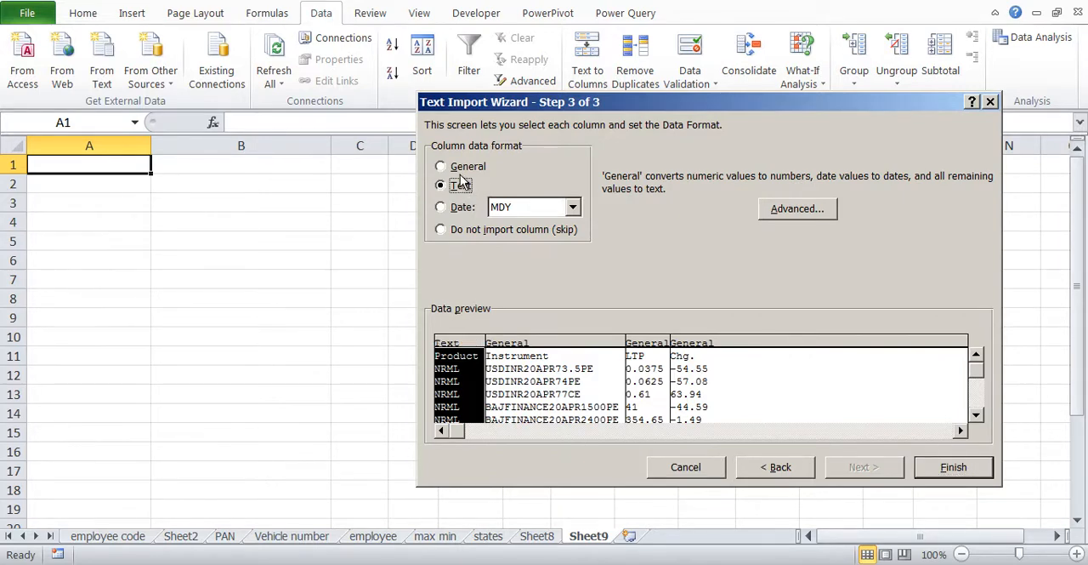
click(440, 166)
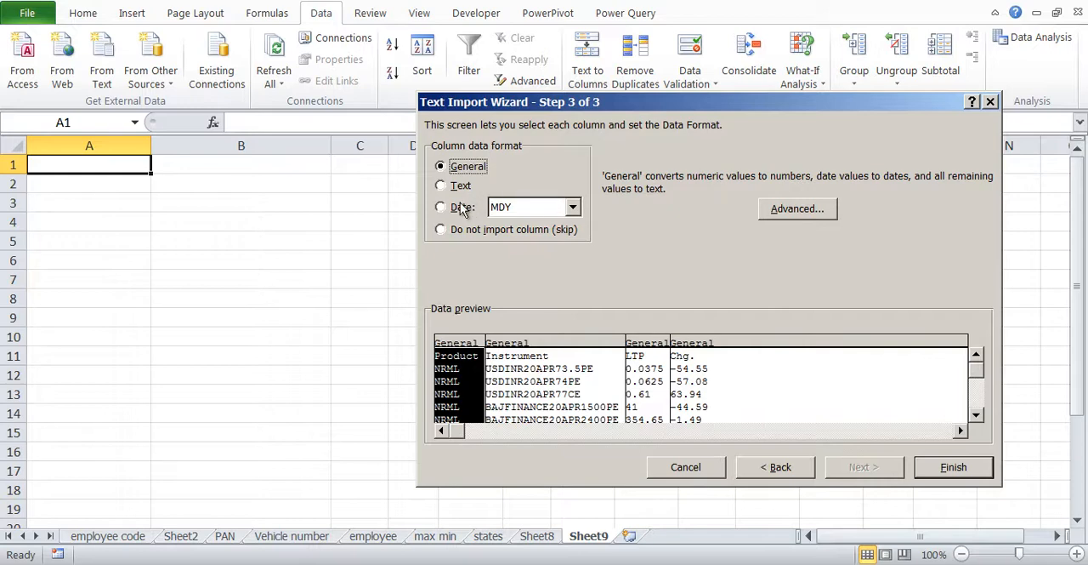
mouse_move(454, 212)
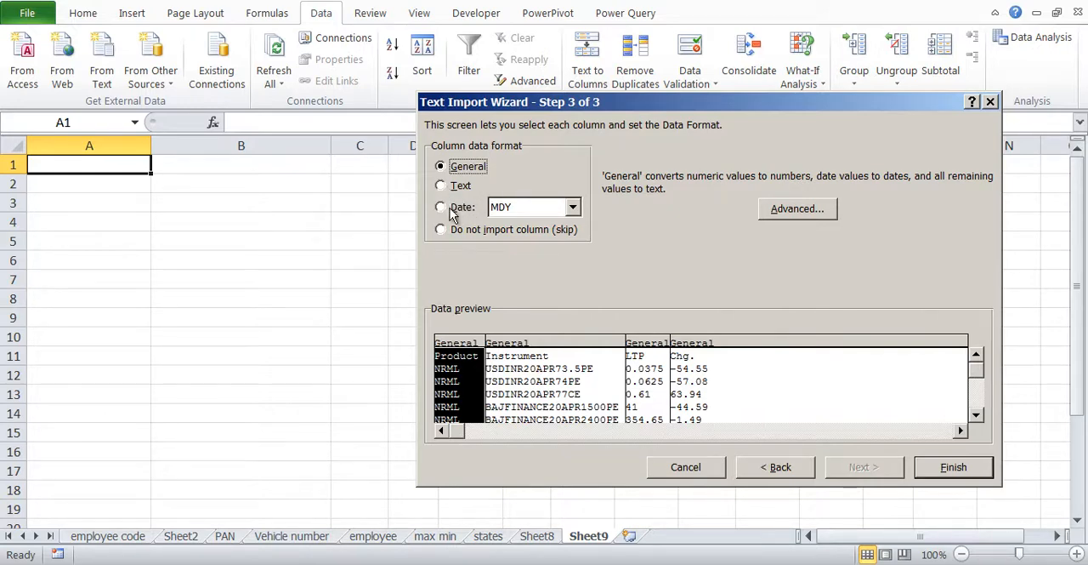
mouse_move(489, 237)
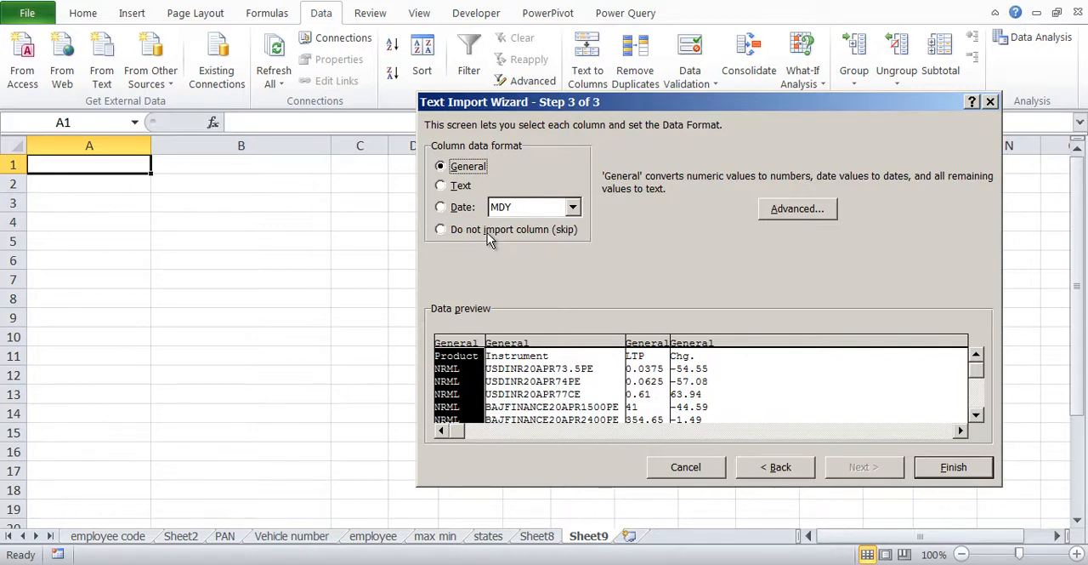
click(441, 229)
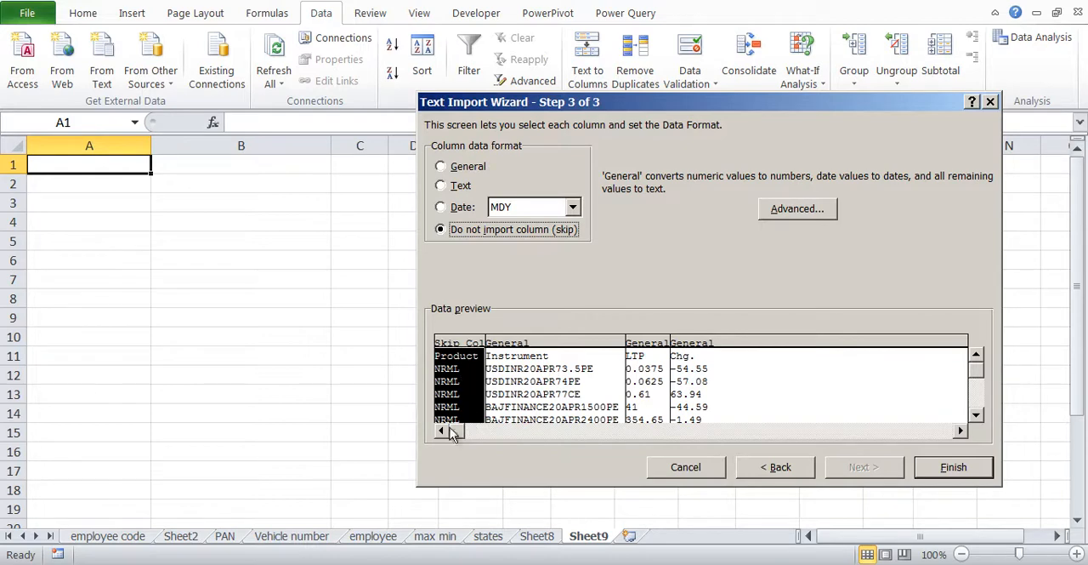
mouse_move(548, 243)
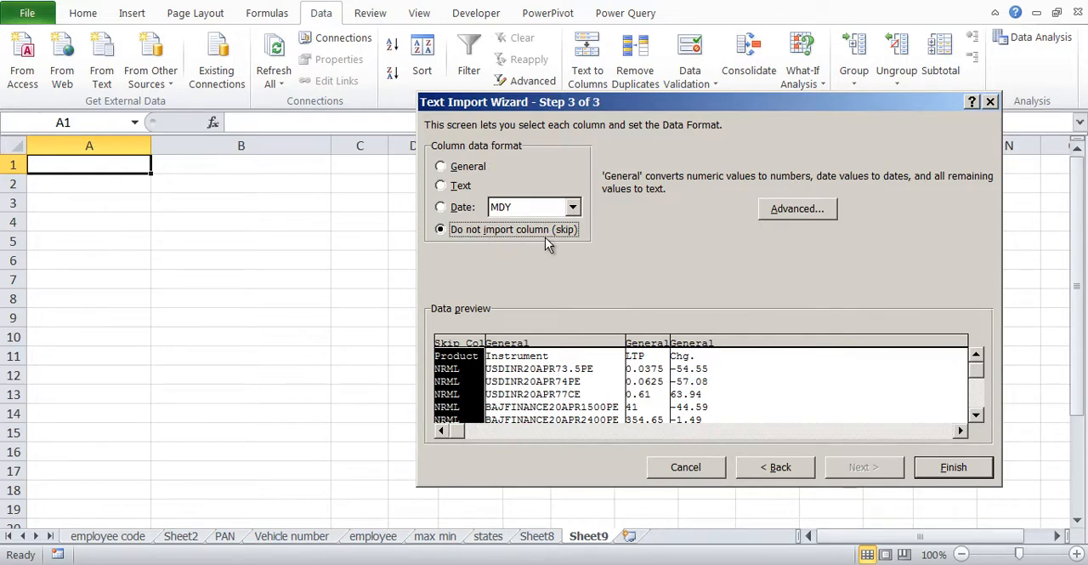
click(442, 166)
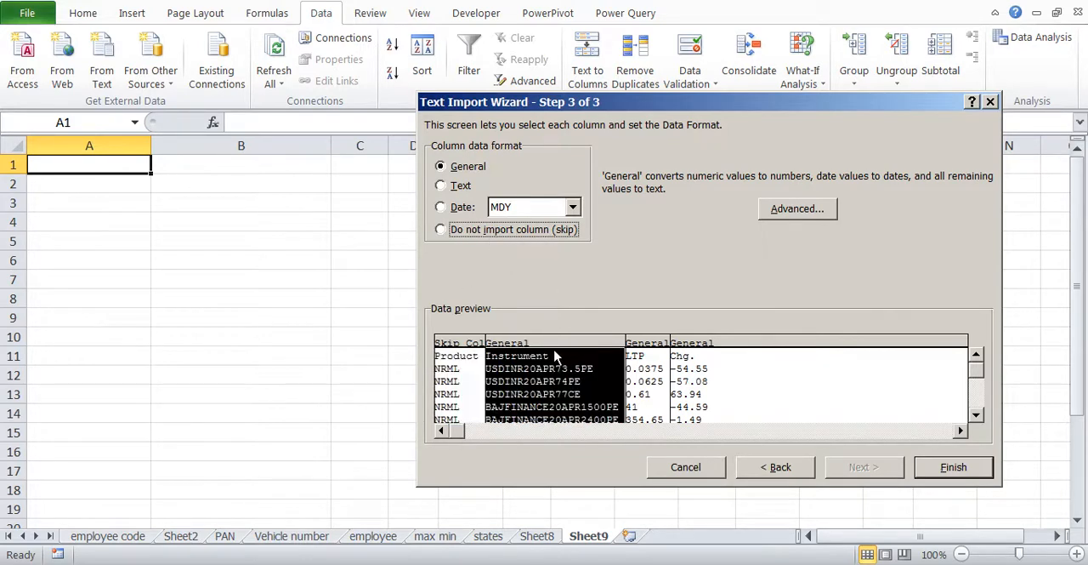
click(441, 185)
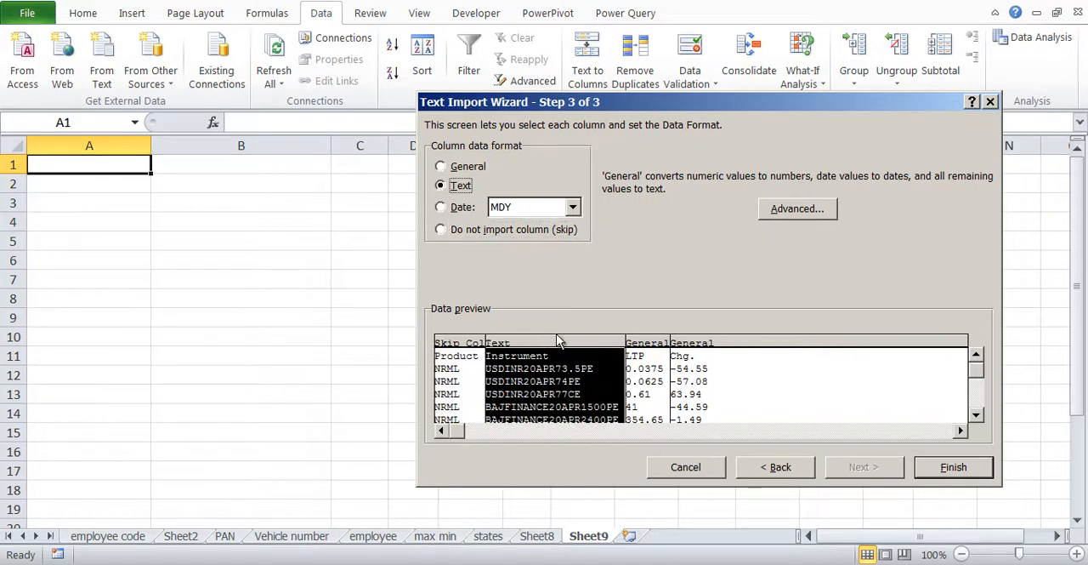
click(441, 166)
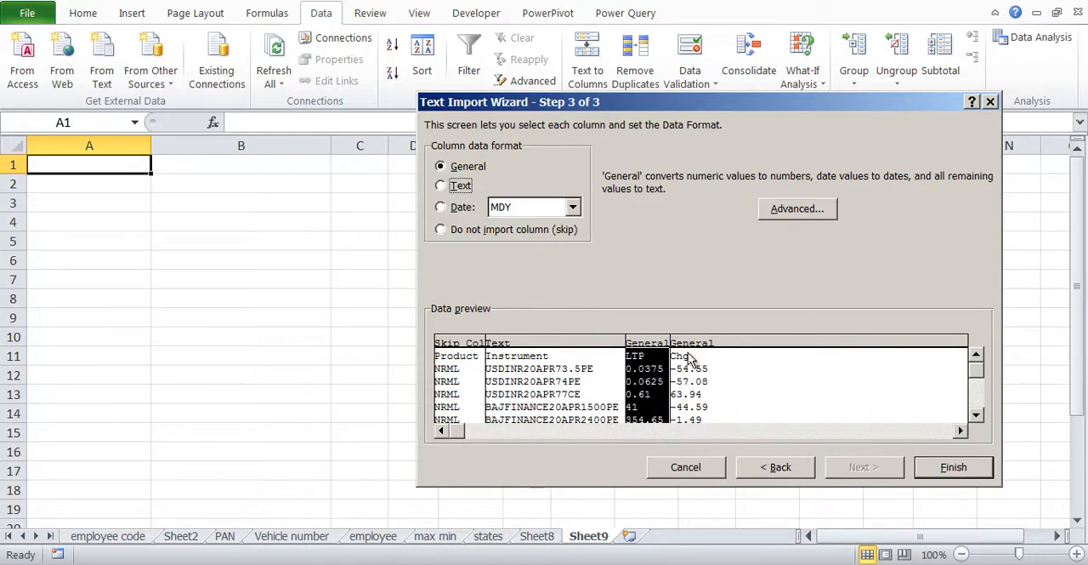
click(953, 466)
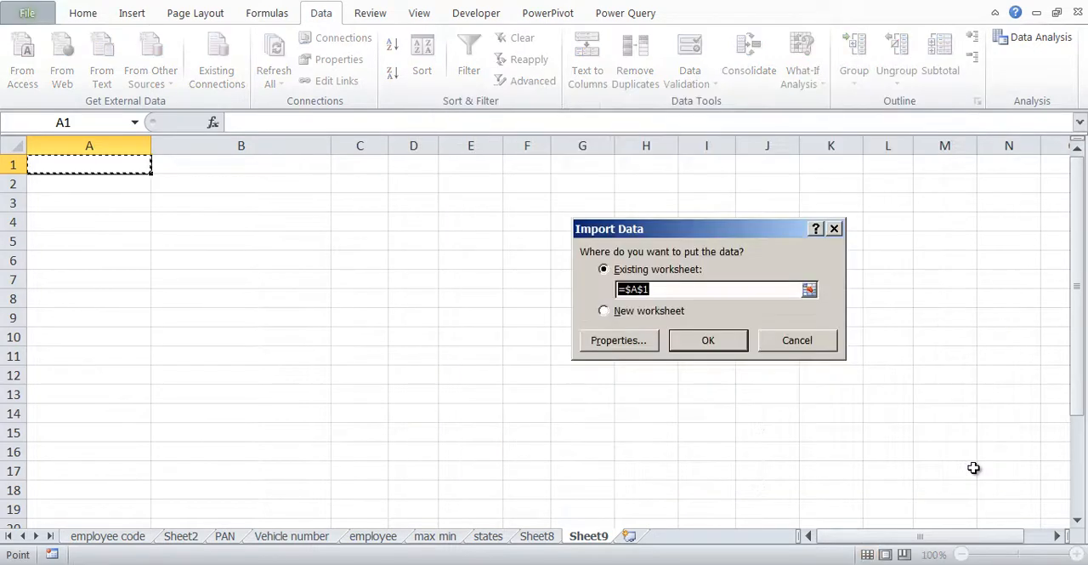
Step: Place the imported data at =$A$1 on Sheet9 and widen column C
click(707, 340)
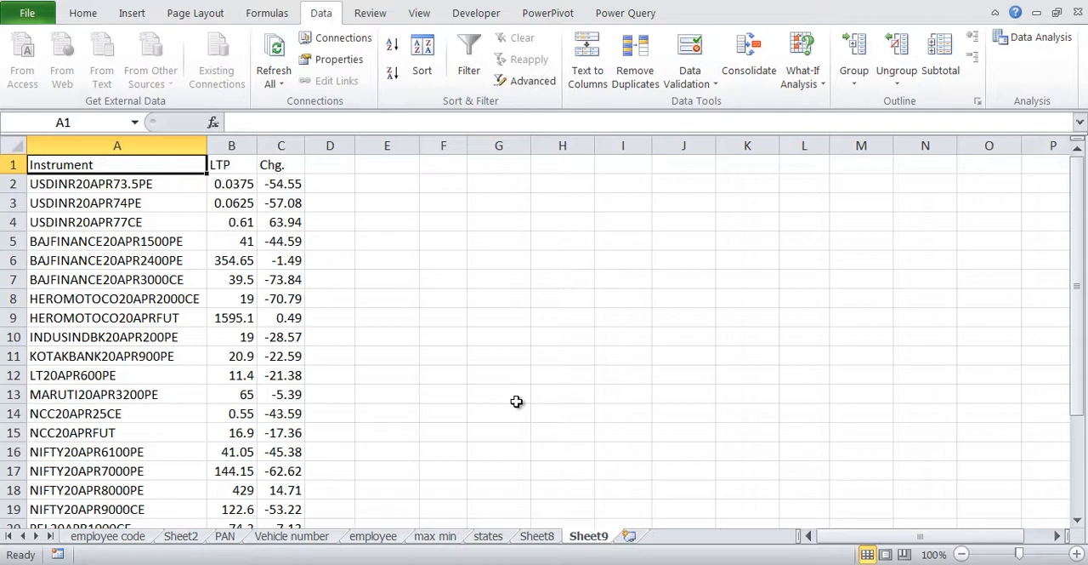
click(117, 145)
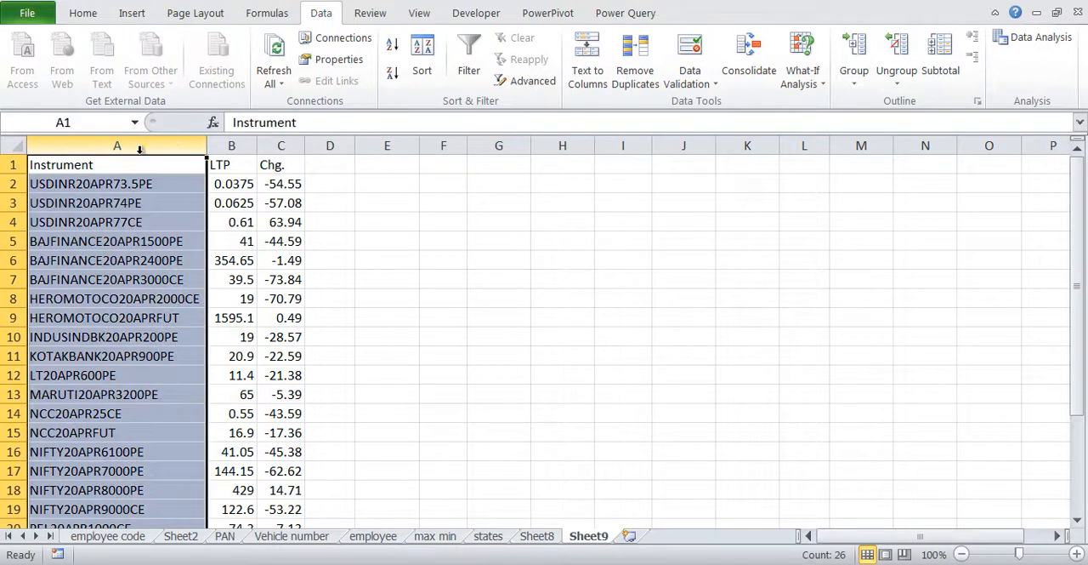
click(280, 145)
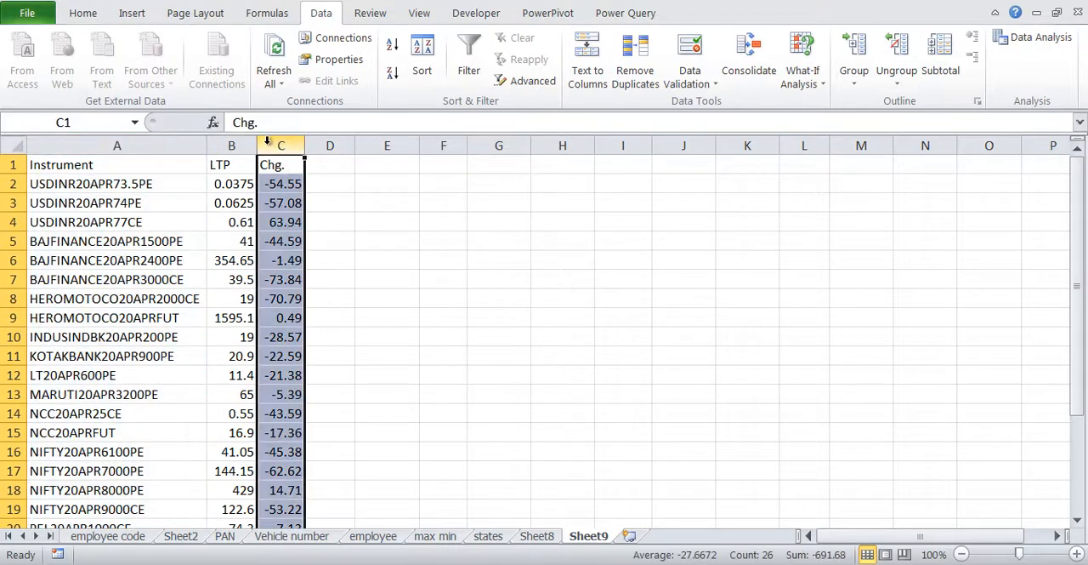
drag(304, 144, 449, 144)
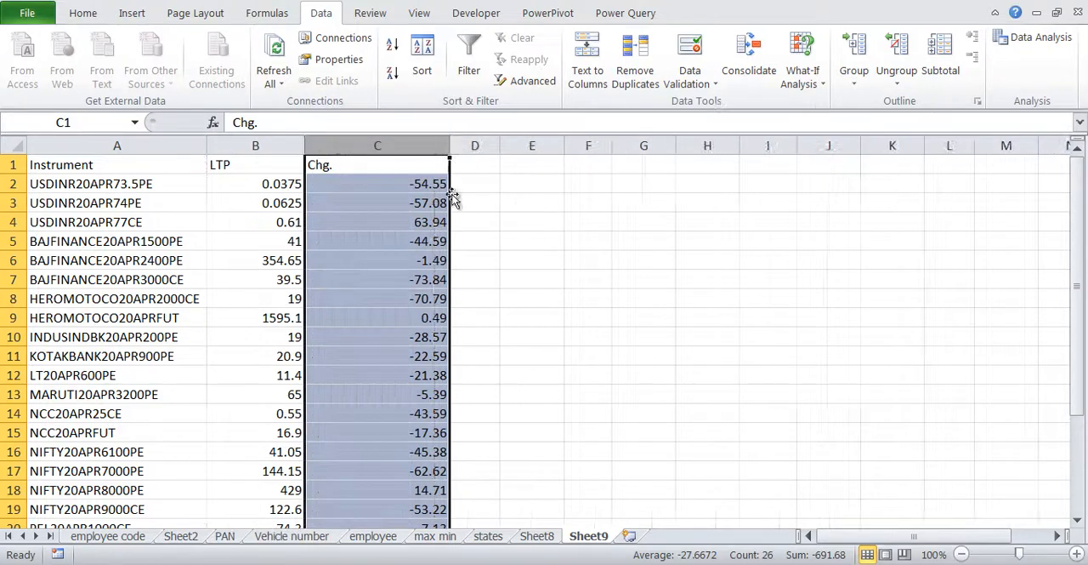
scroll(down, 3)
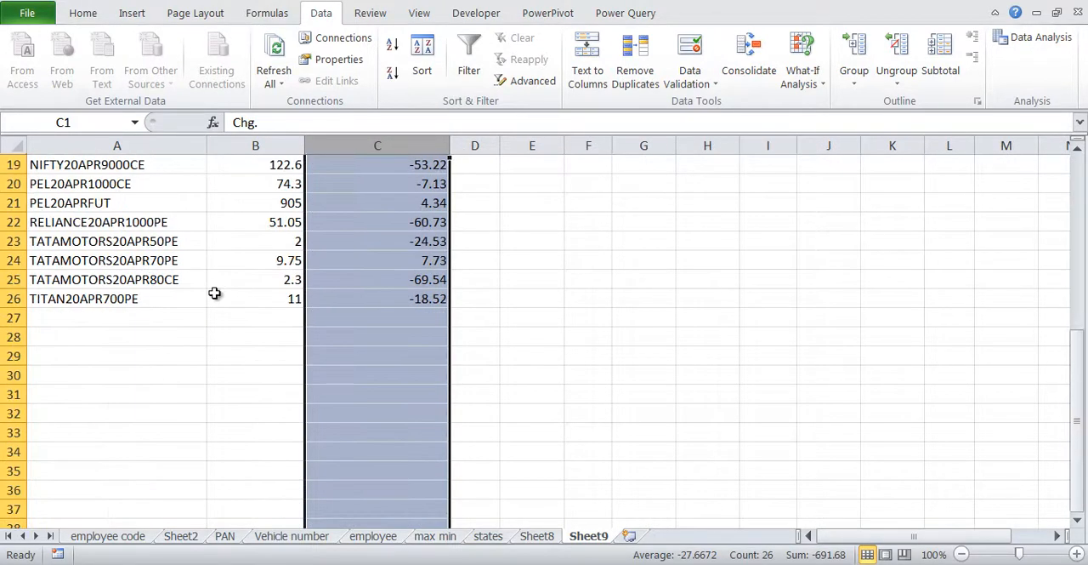
scroll(up, 3)
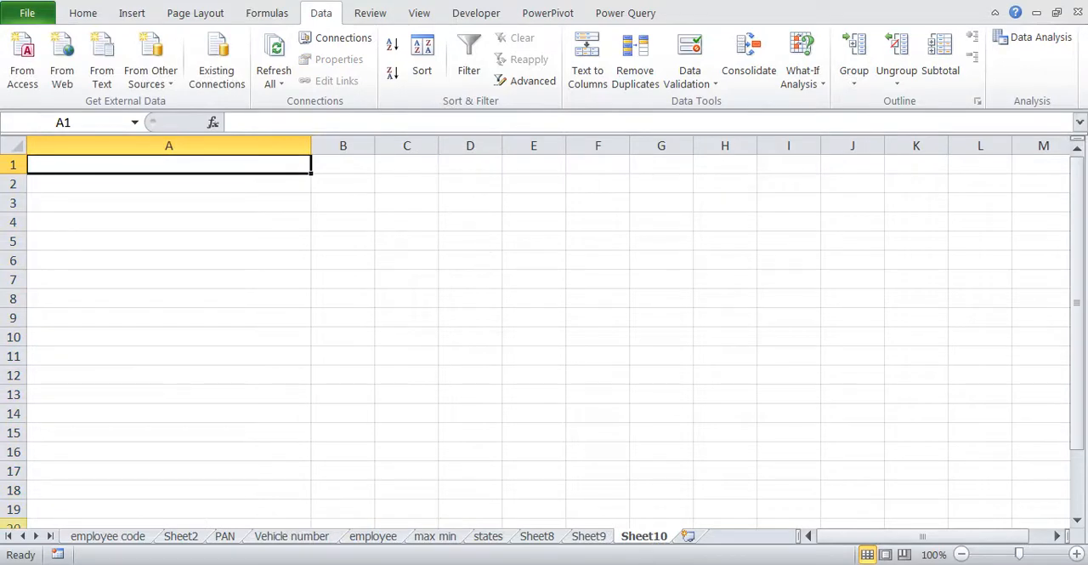
mouse_move(270, 234)
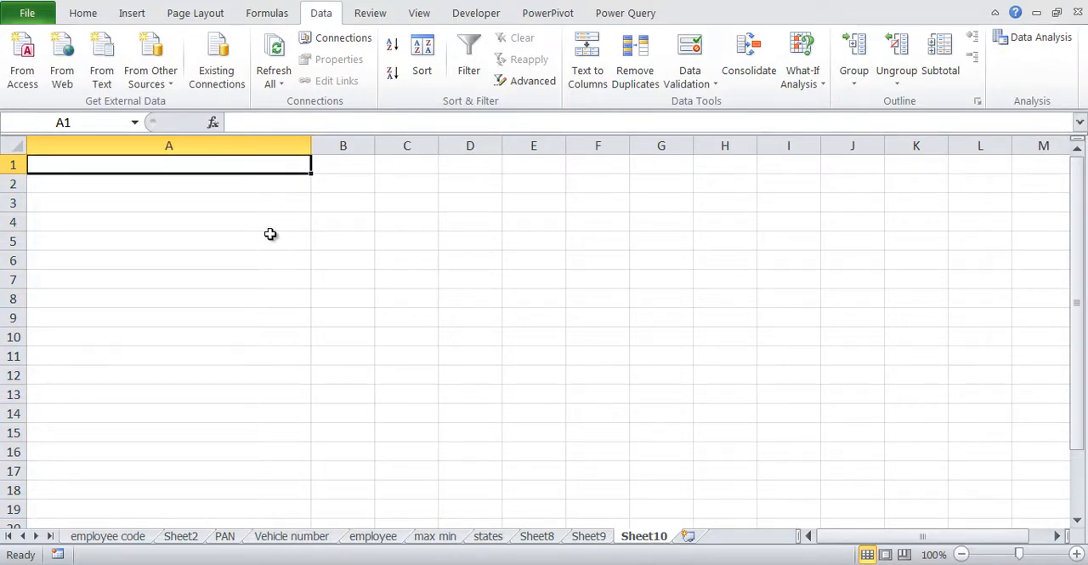
mouse_move(198, 233)
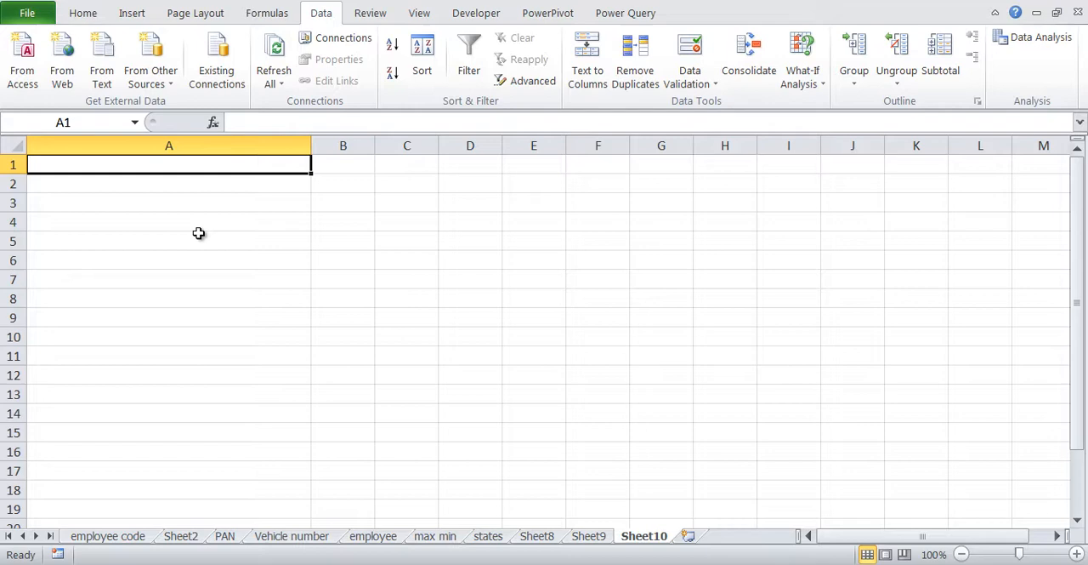
mouse_move(101, 60)
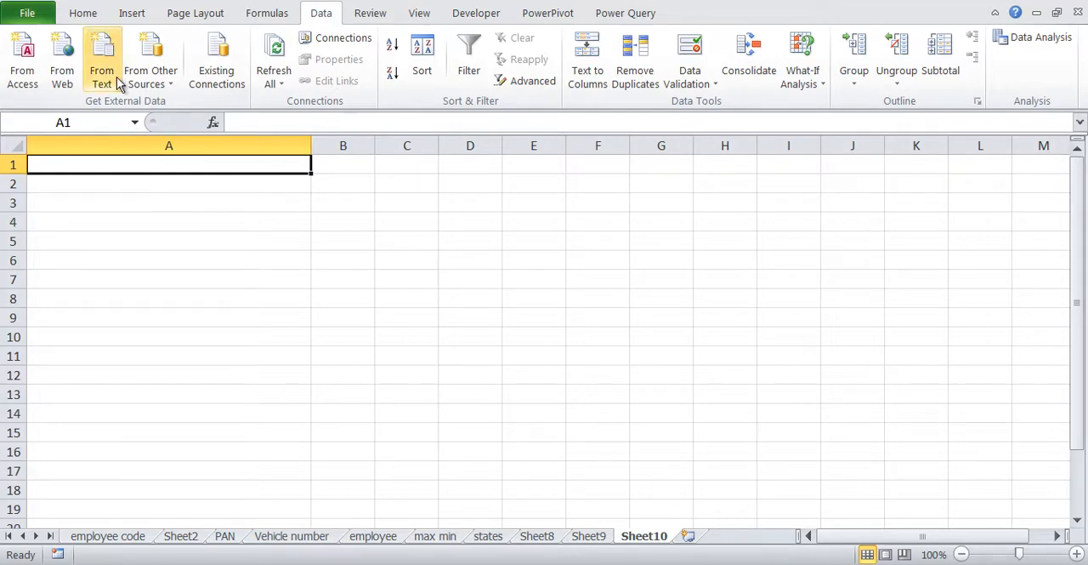
Step: Import positions-text.txt as delimited data starting at row 5, reaching wizard step 2
click(102, 59)
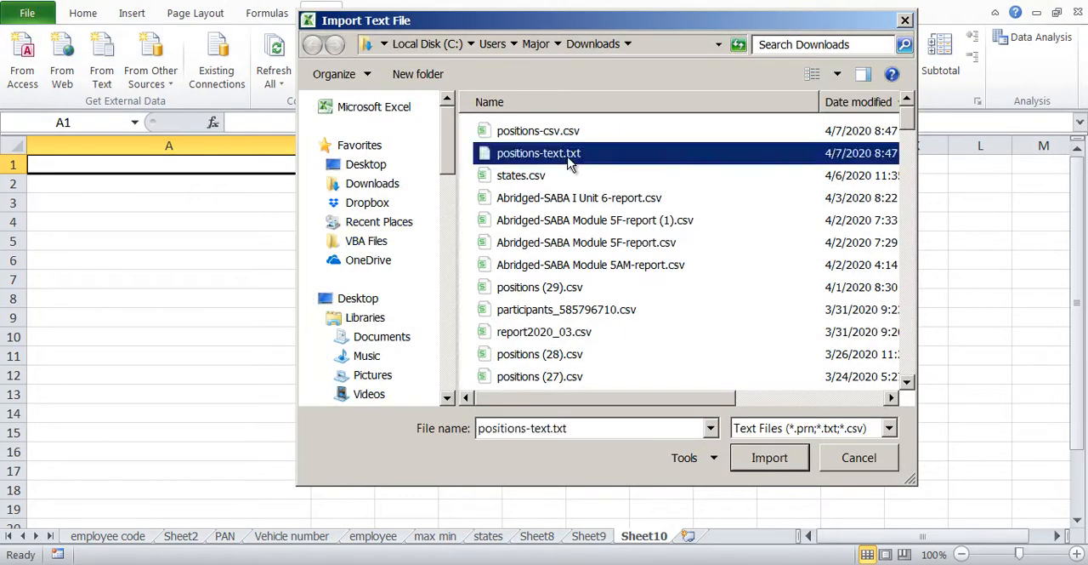
click(768, 458)
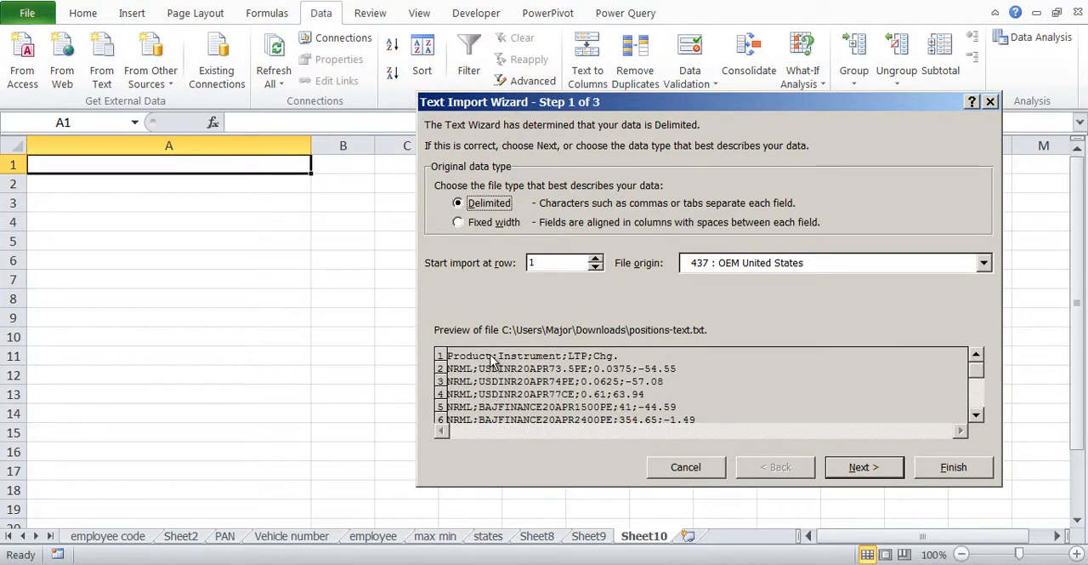
mouse_move(617, 358)
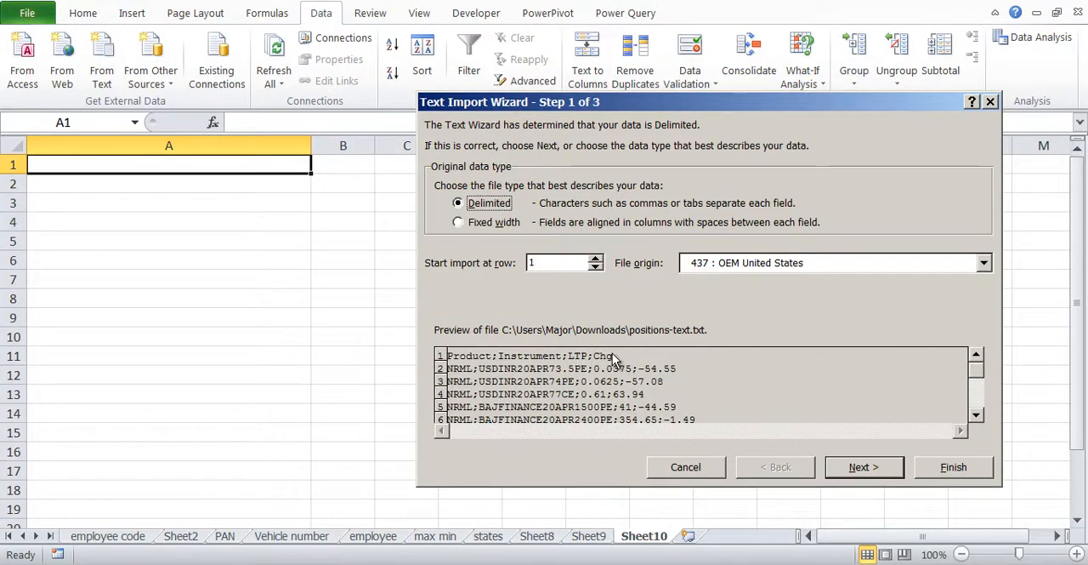
mouse_move(478, 406)
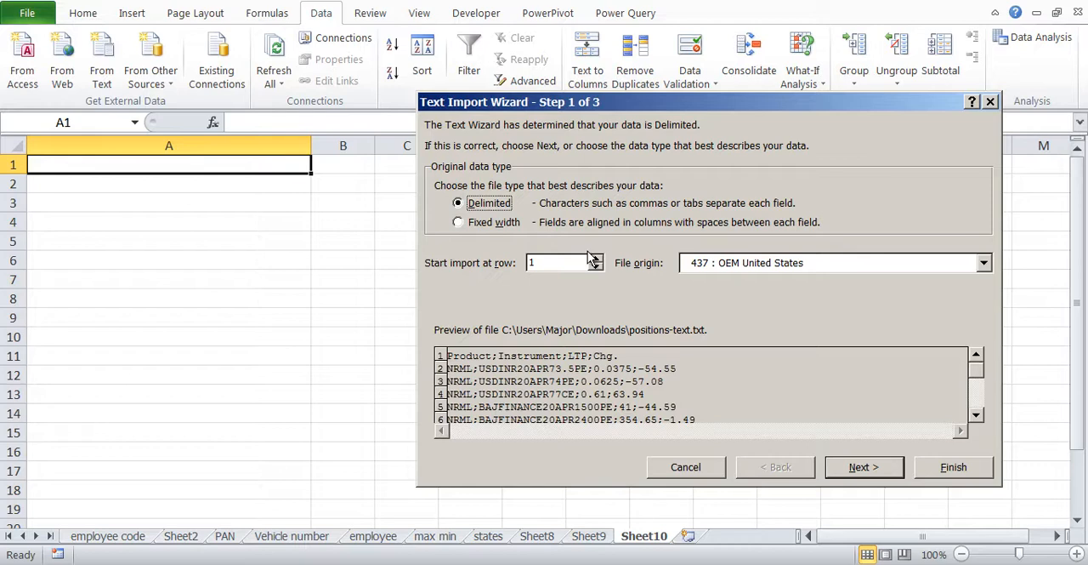
click(597, 257)
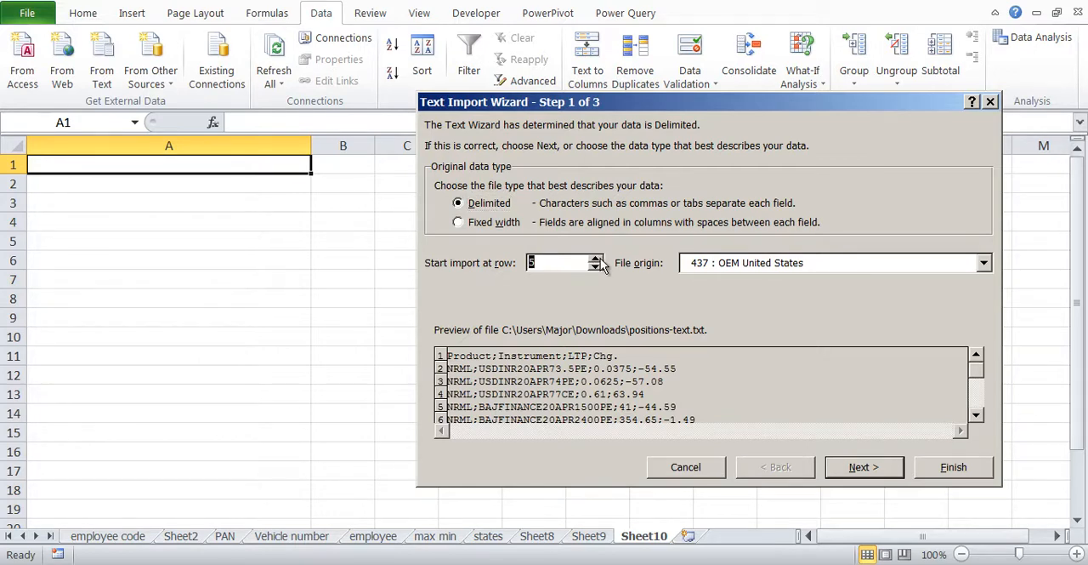
mouse_move(512, 262)
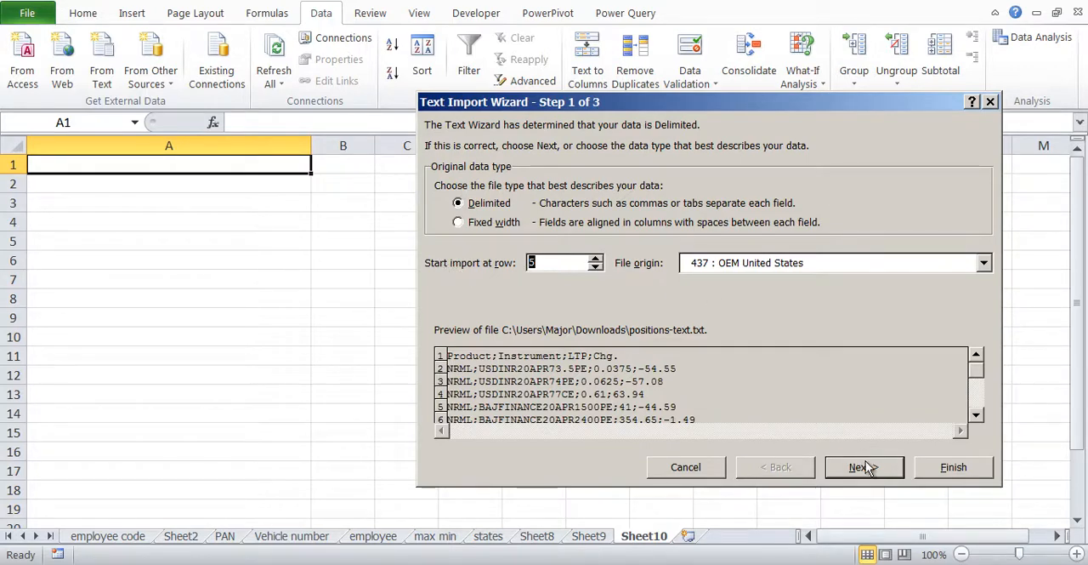
click(864, 467)
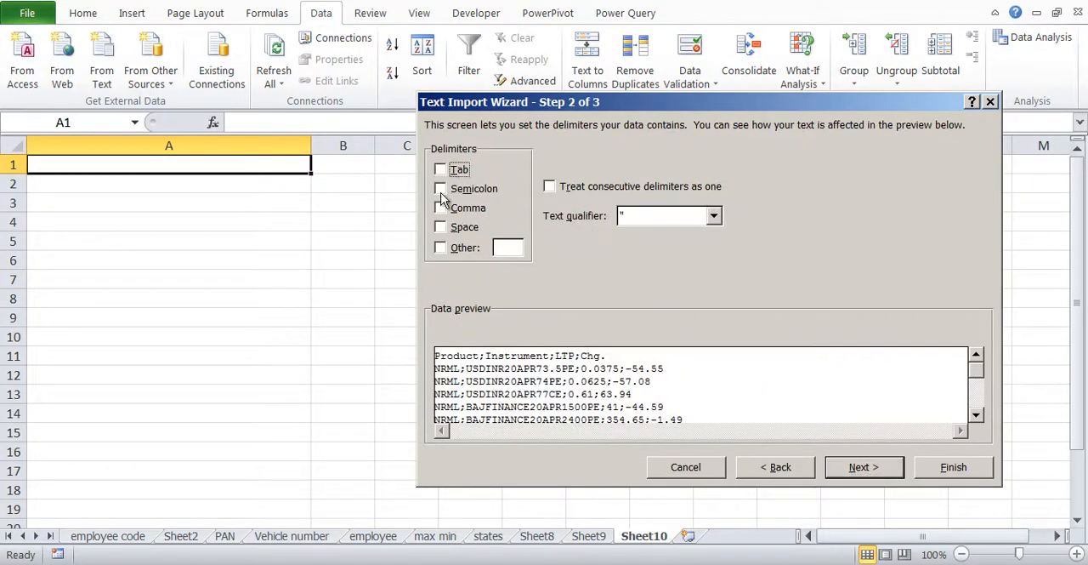
Step: Split positions-text.txt on semicolons and finish the import at A1 with default formats
click(440, 188)
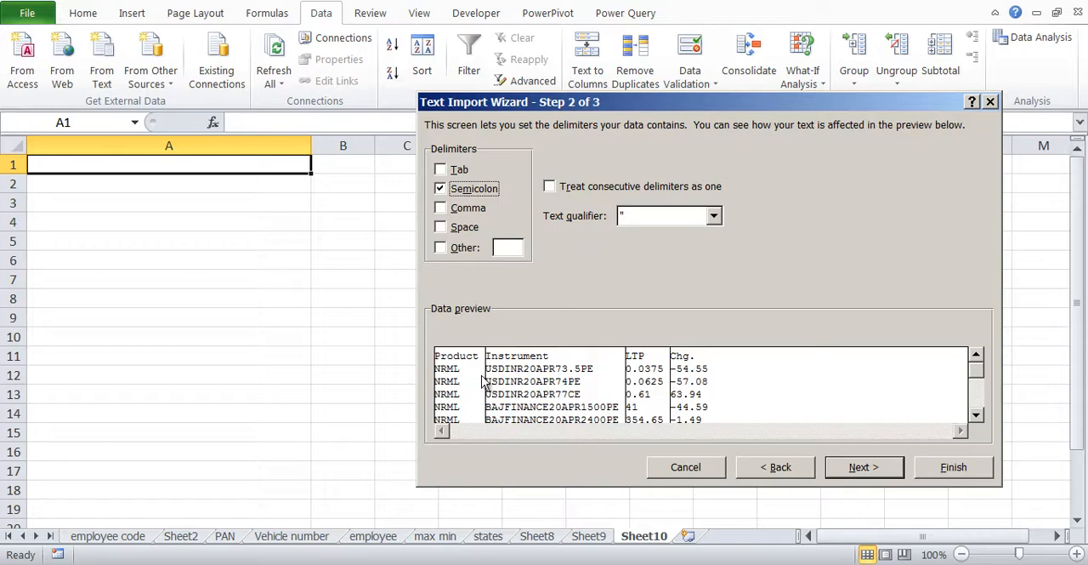
mouse_move(885, 480)
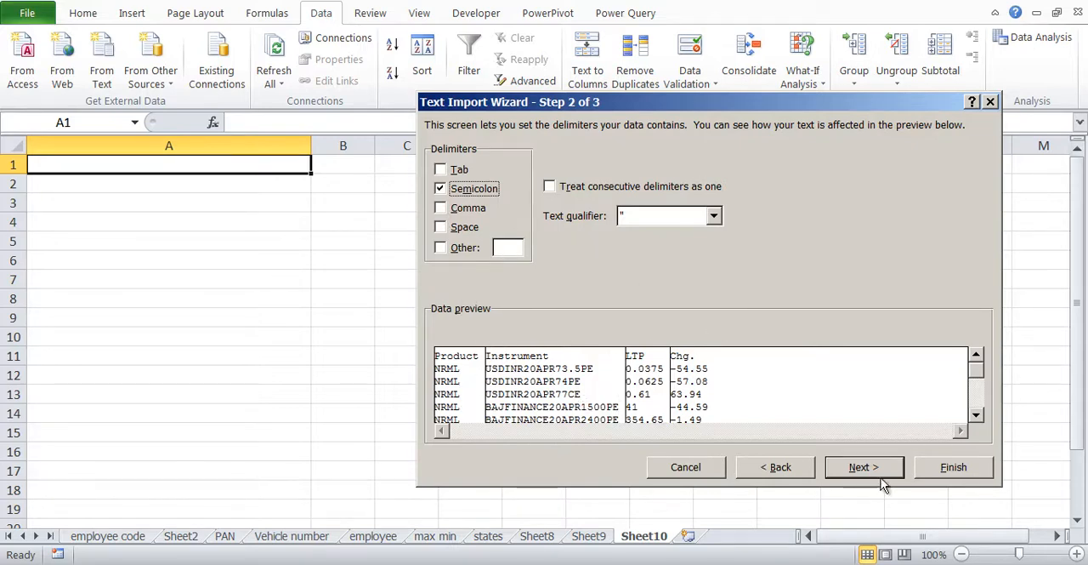
click(864, 466)
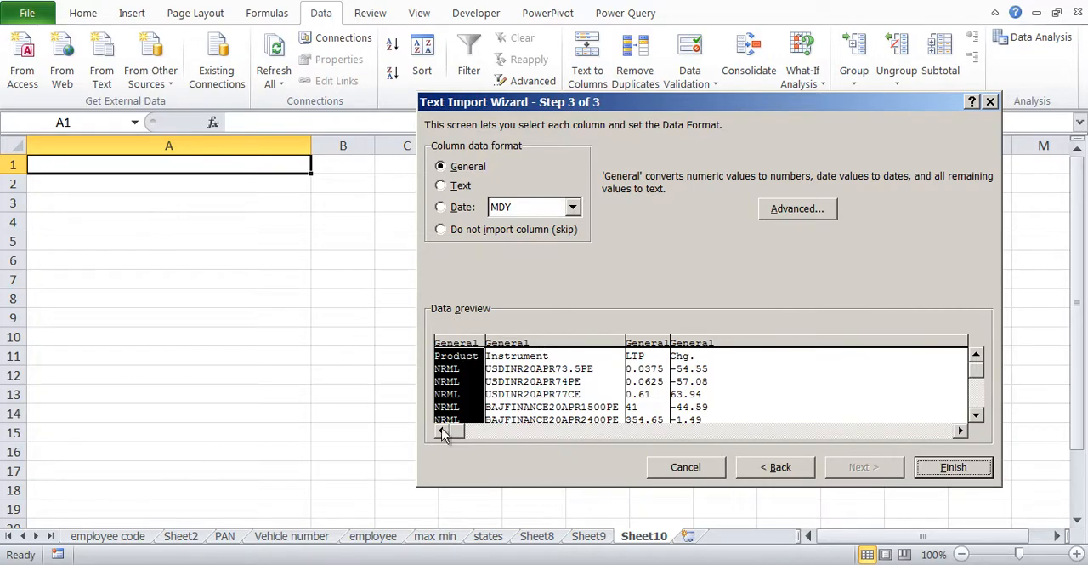
click(954, 466)
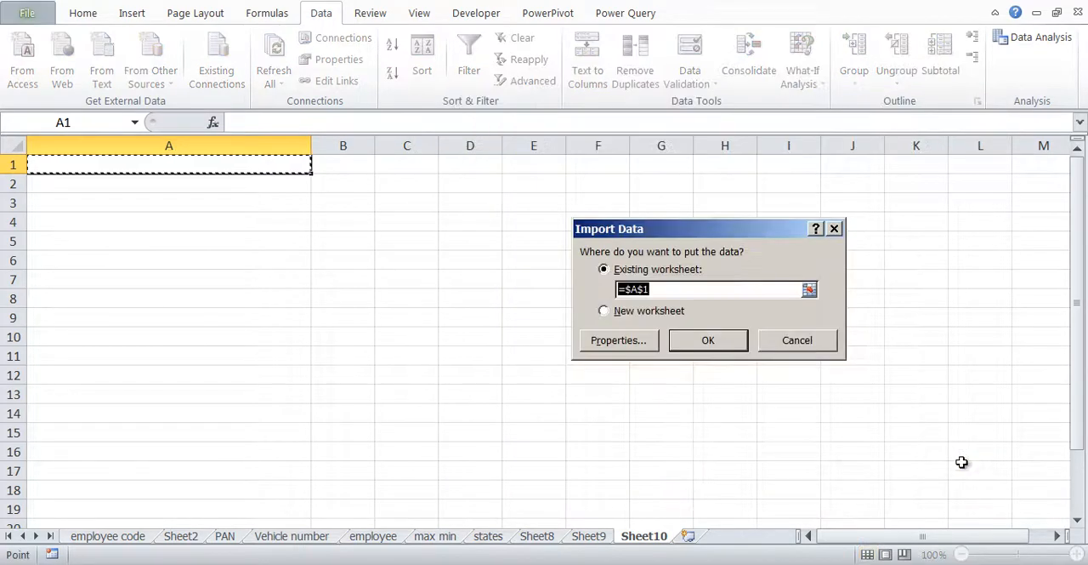
click(707, 340)
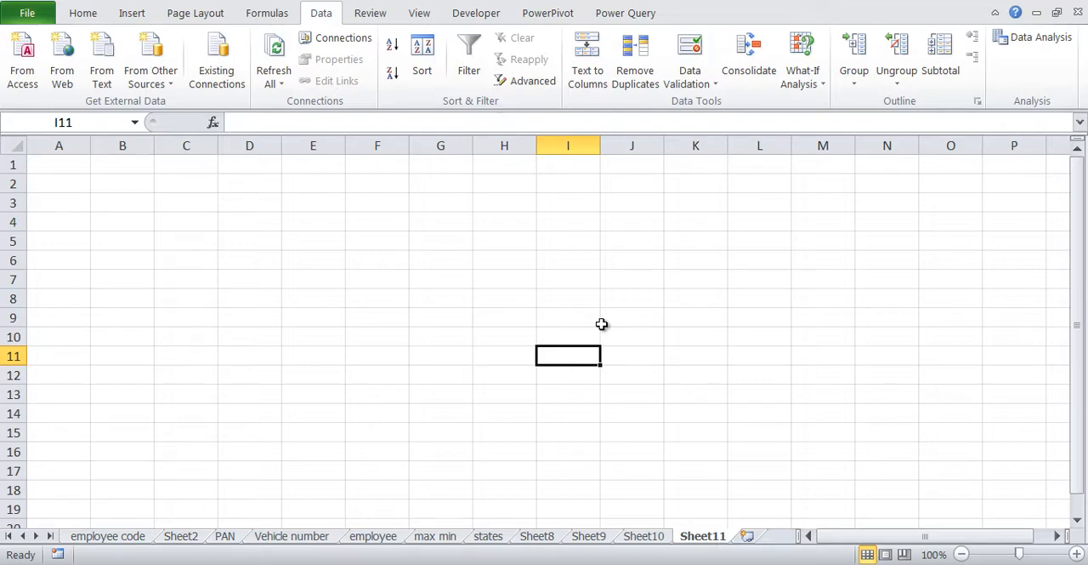
mouse_move(102, 60)
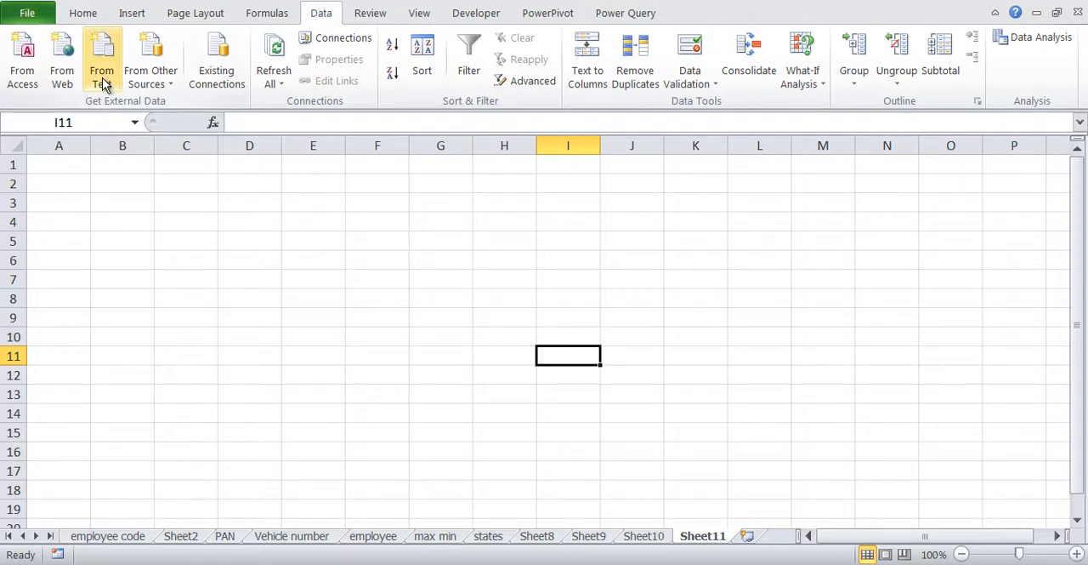
Step: Open positions-dollar.txt via From Text and advance to the delimiter step as Delimited
click(58, 165)
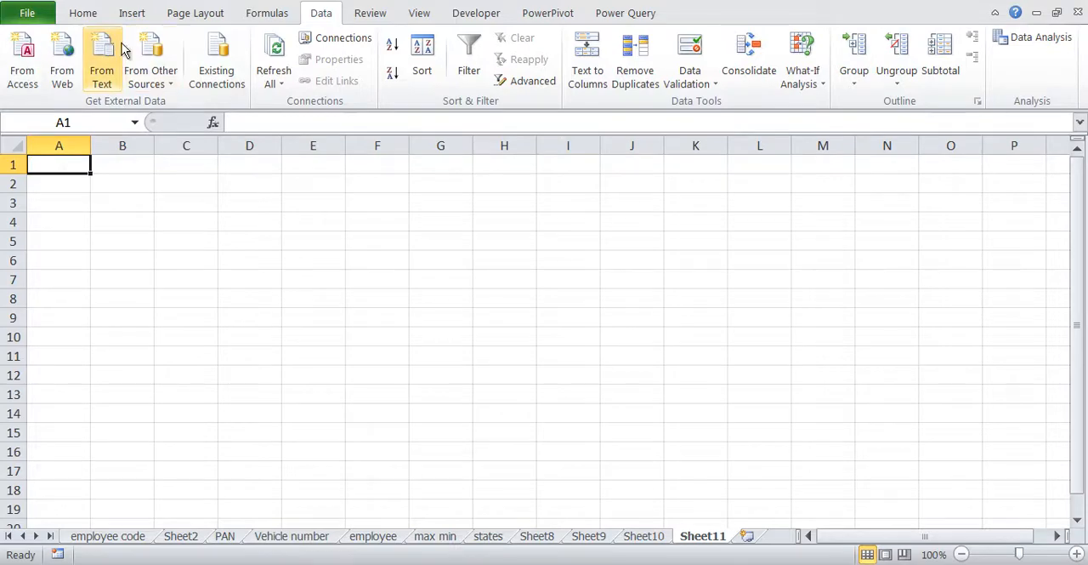
click(101, 59)
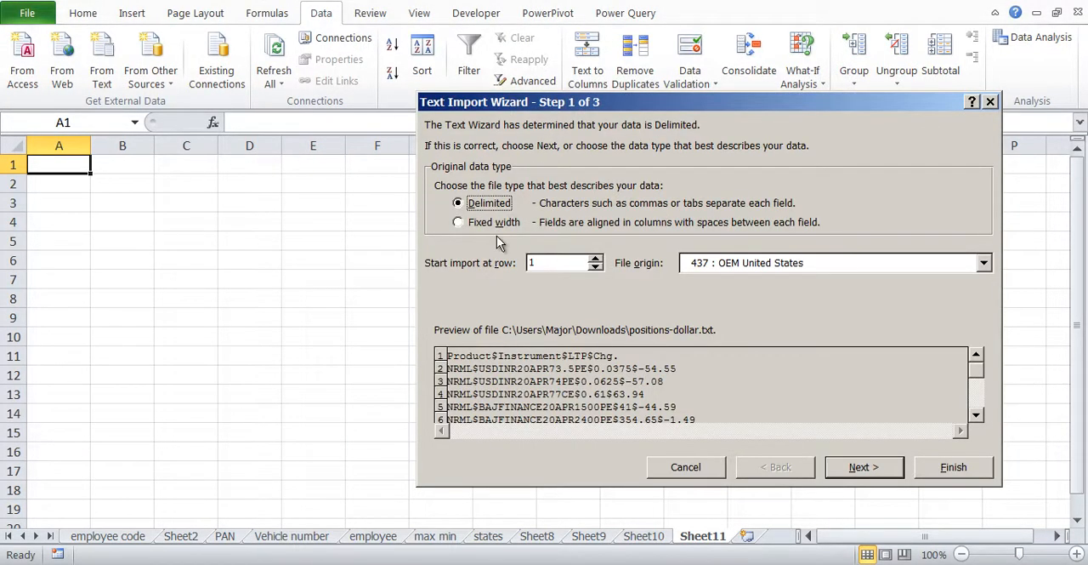
mouse_move(662, 220)
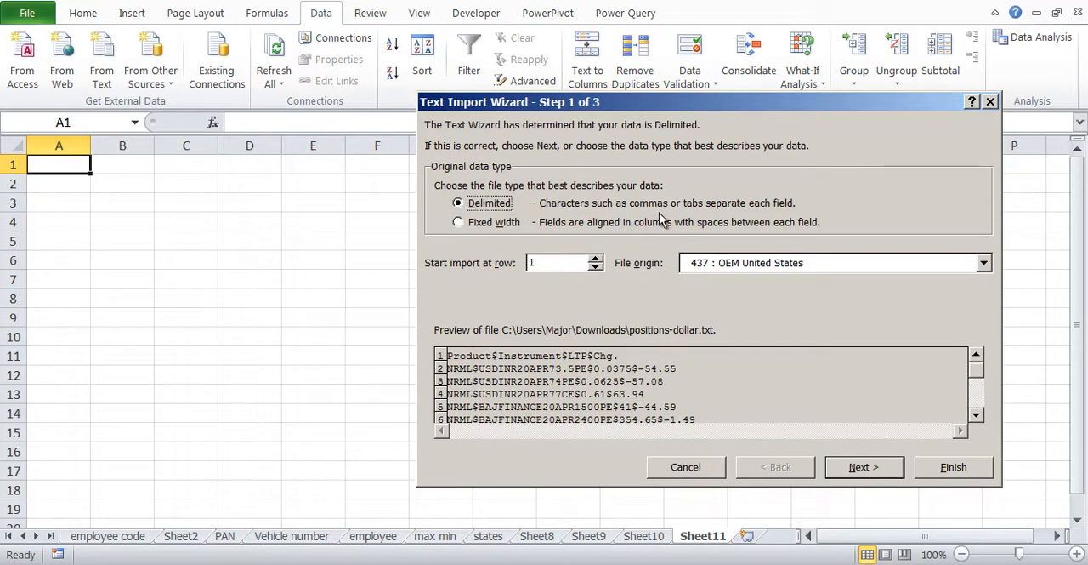
mouse_move(666, 223)
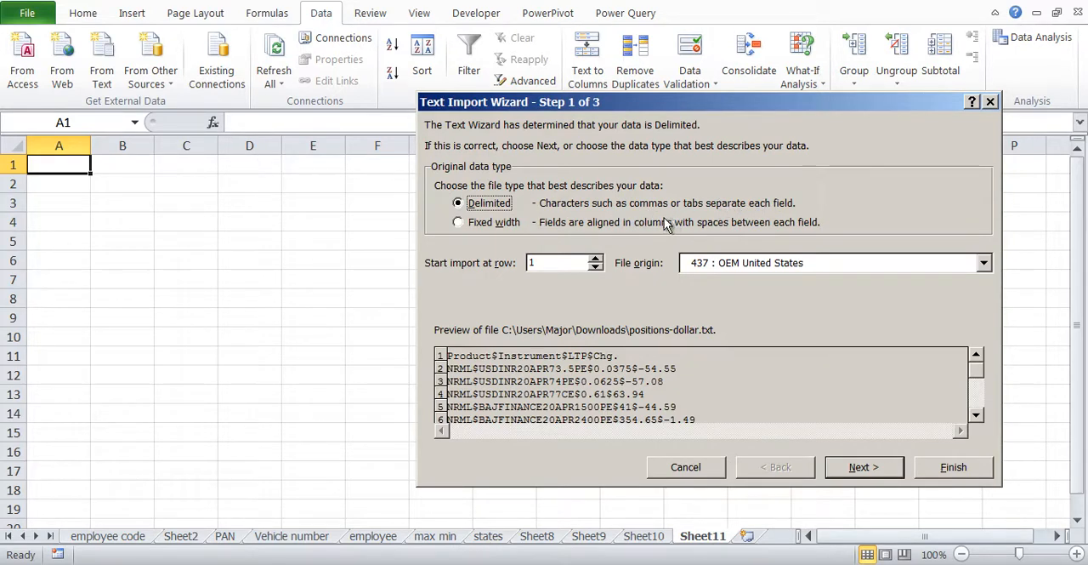
mouse_move(497, 361)
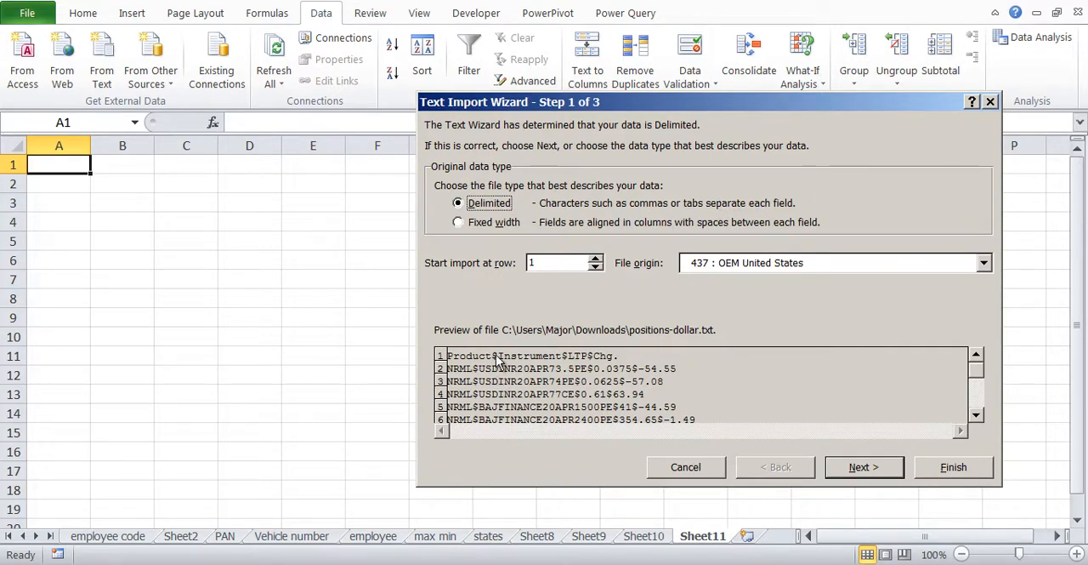
mouse_move(503, 355)
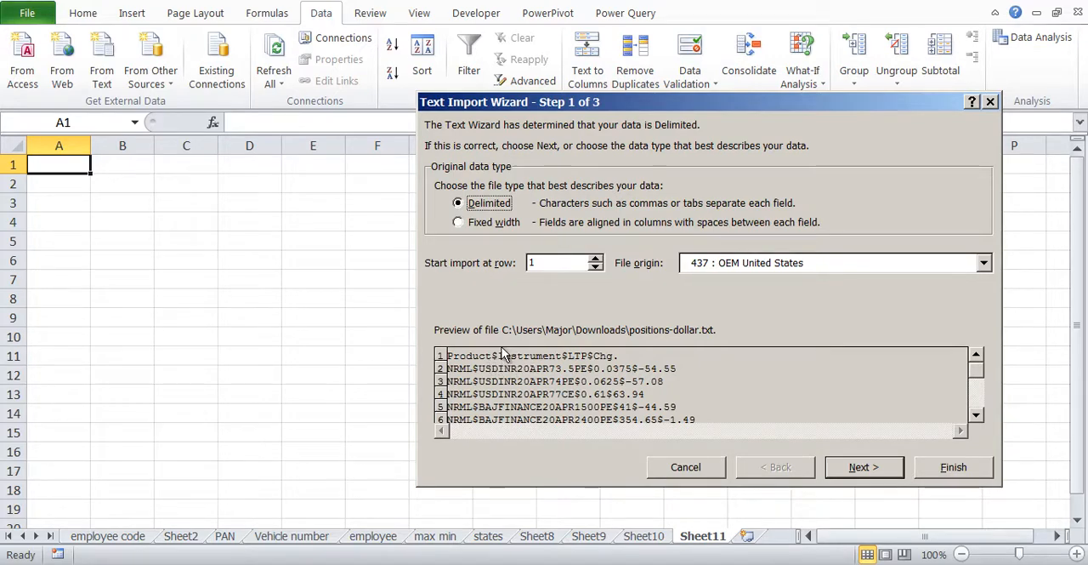
click(864, 466)
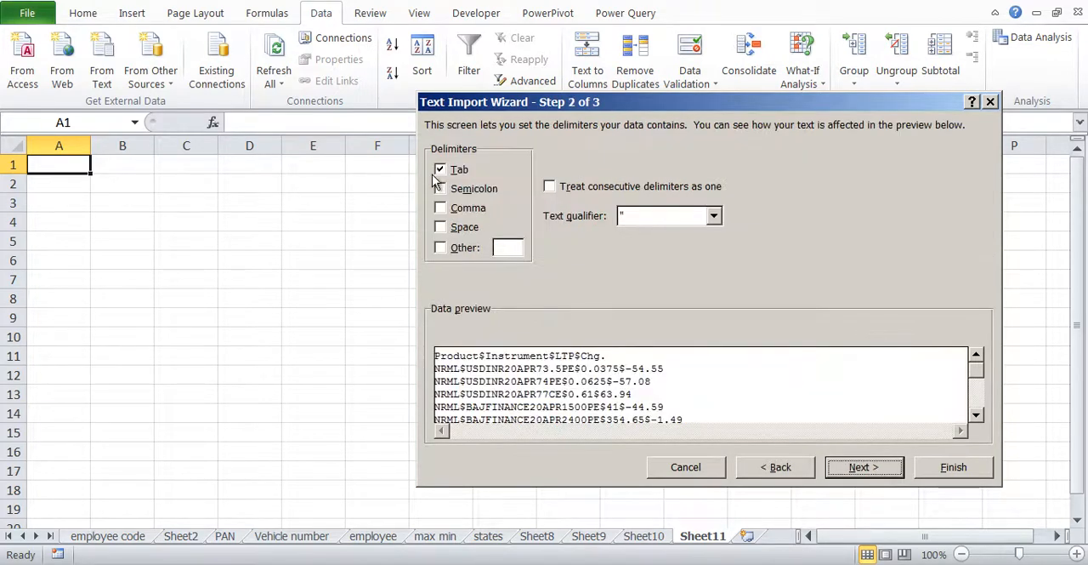
Step: Replace the Tab delimiter with a custom $ delimiter and advance to step 3
click(441, 170)
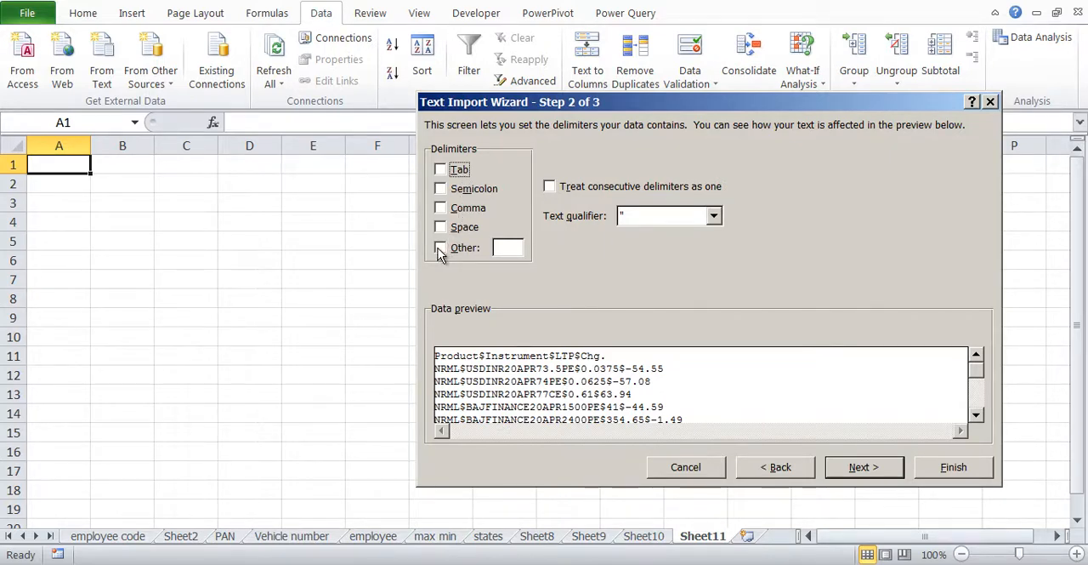
click(440, 247)
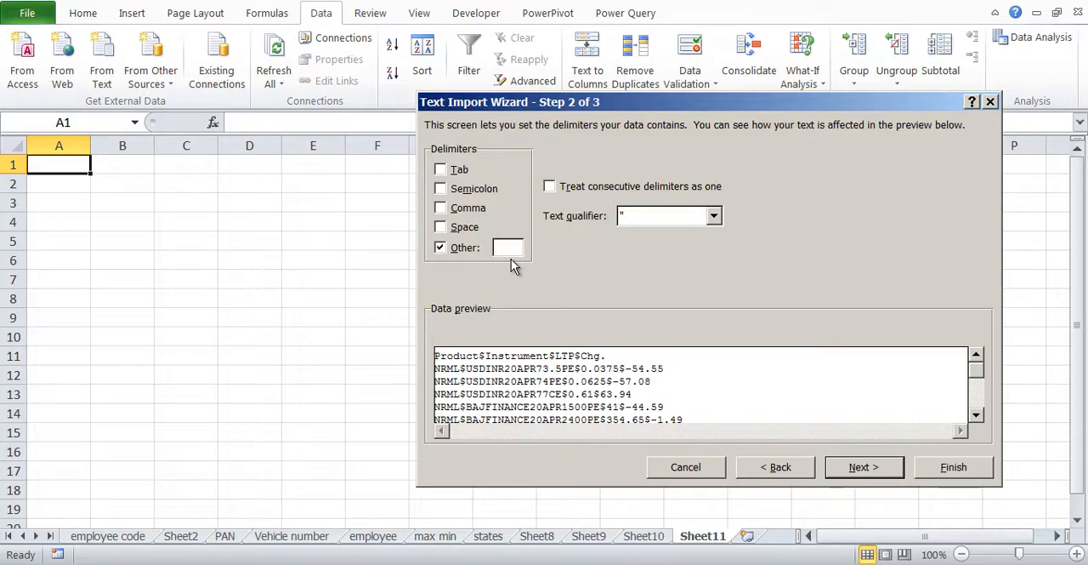
text($)
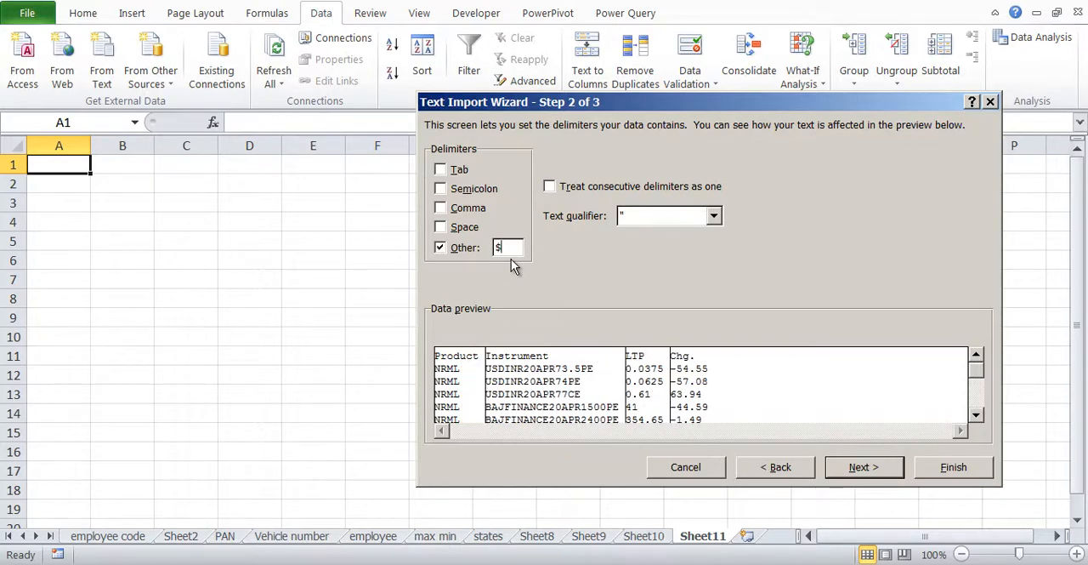
mouse_move(927, 457)
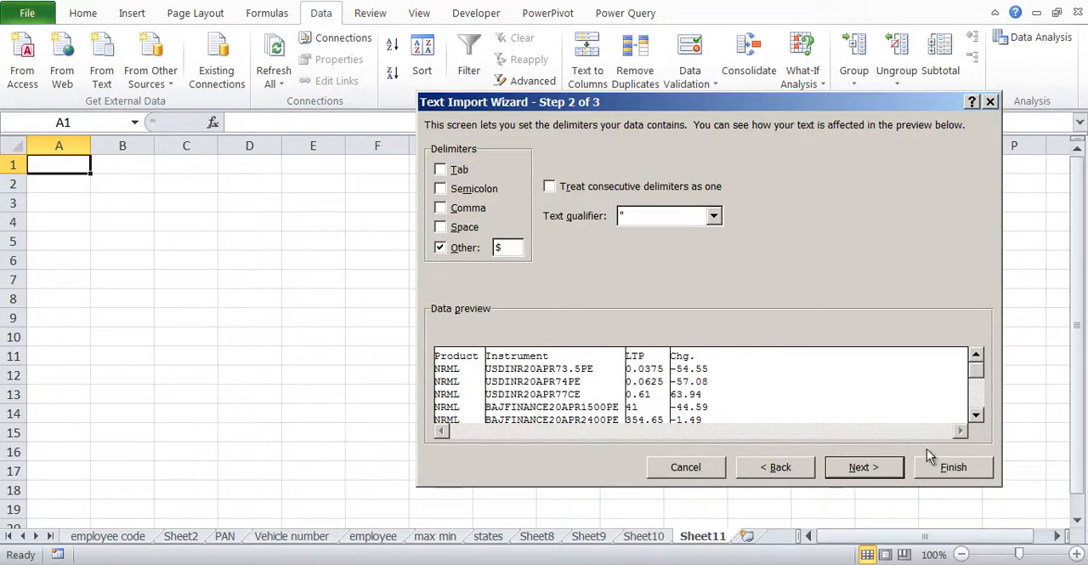
click(863, 466)
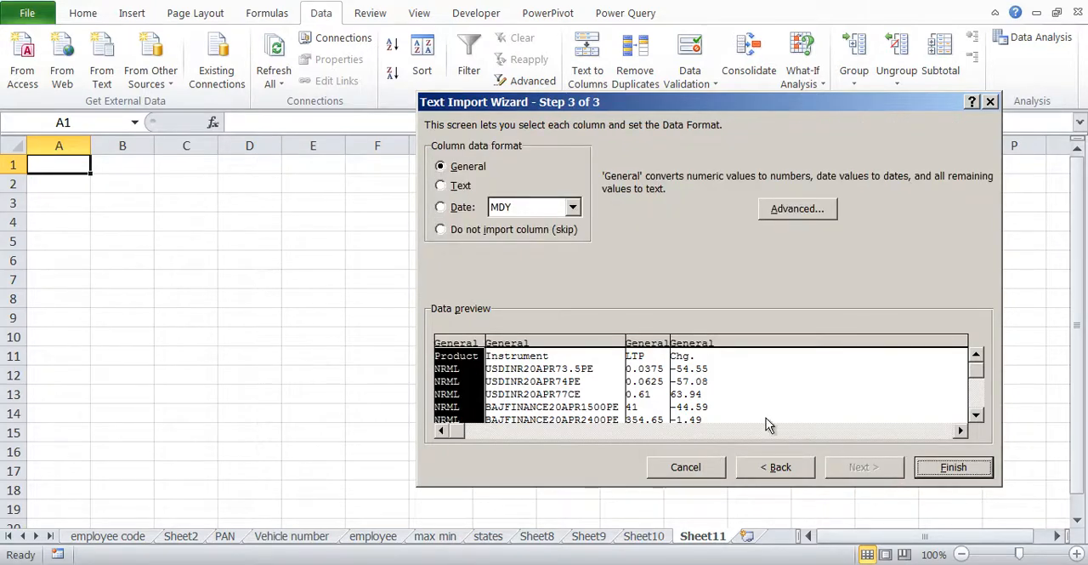
Step: Finish the wizard and import the positions table into Sheet11 at cell B2
click(953, 466)
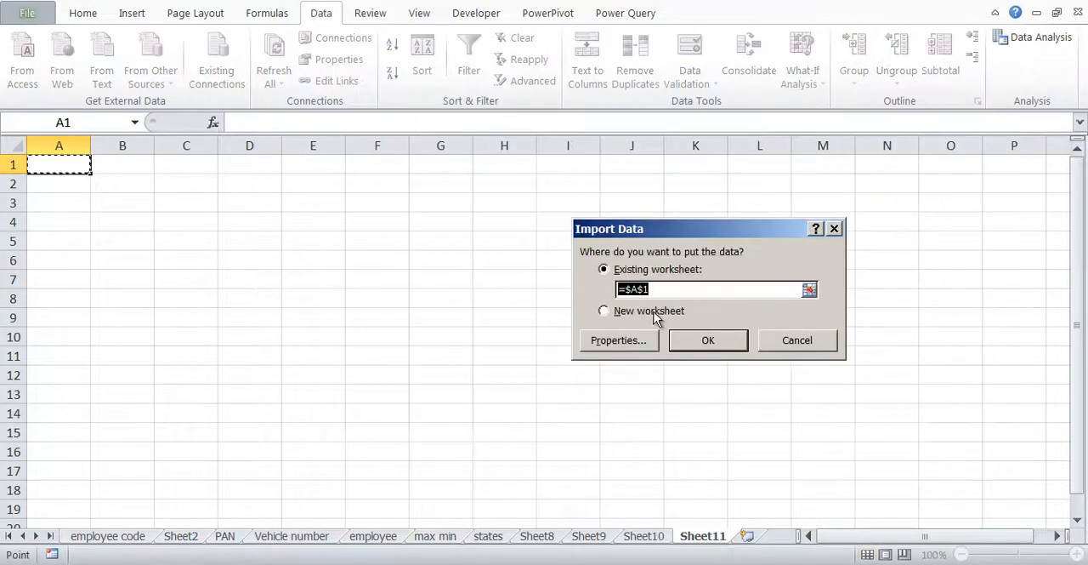
mouse_move(135, 192)
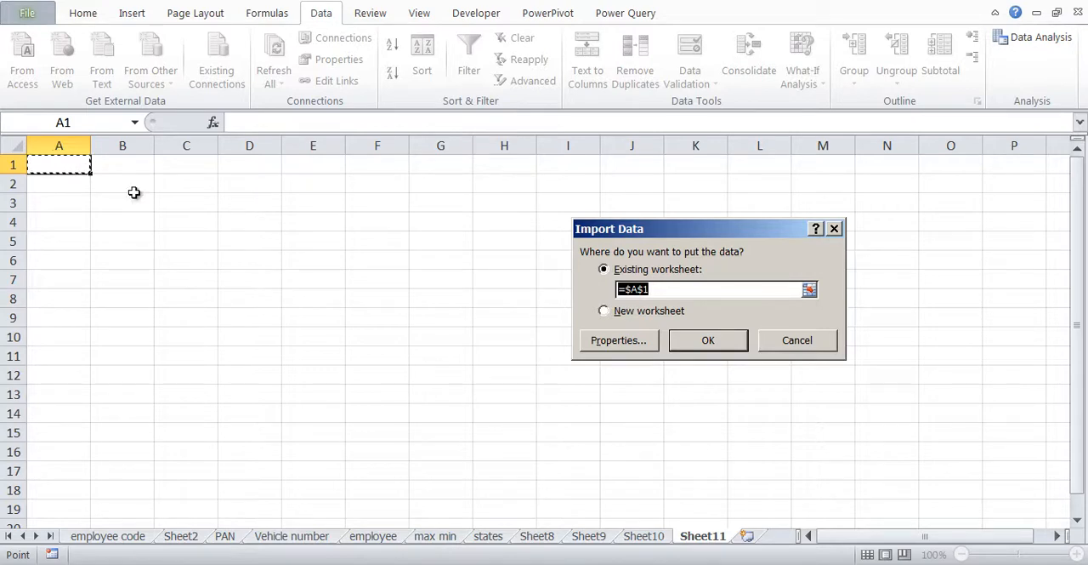
click(123, 184)
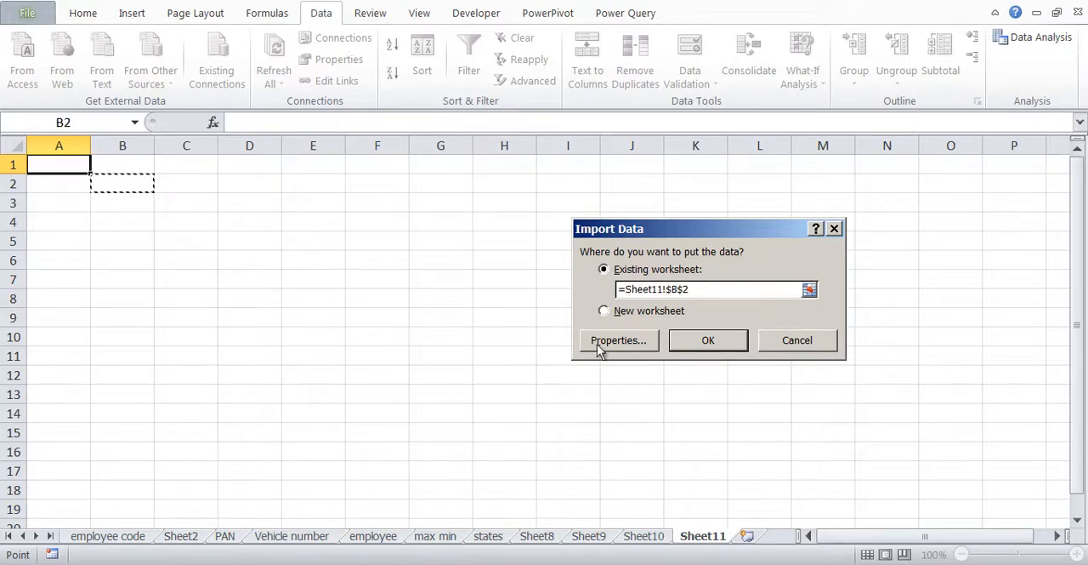
mouse_move(709, 353)
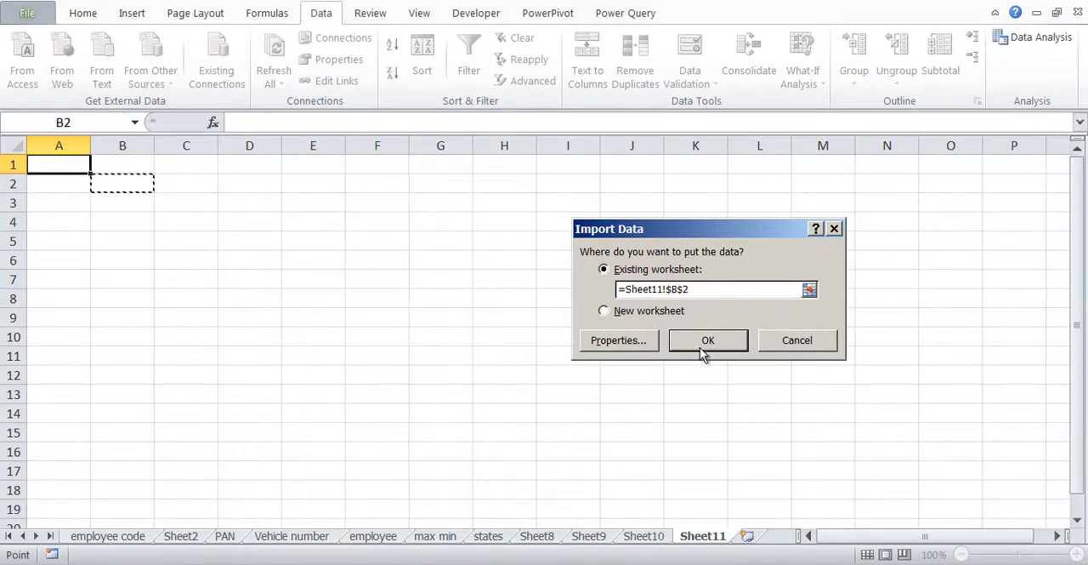
click(708, 340)
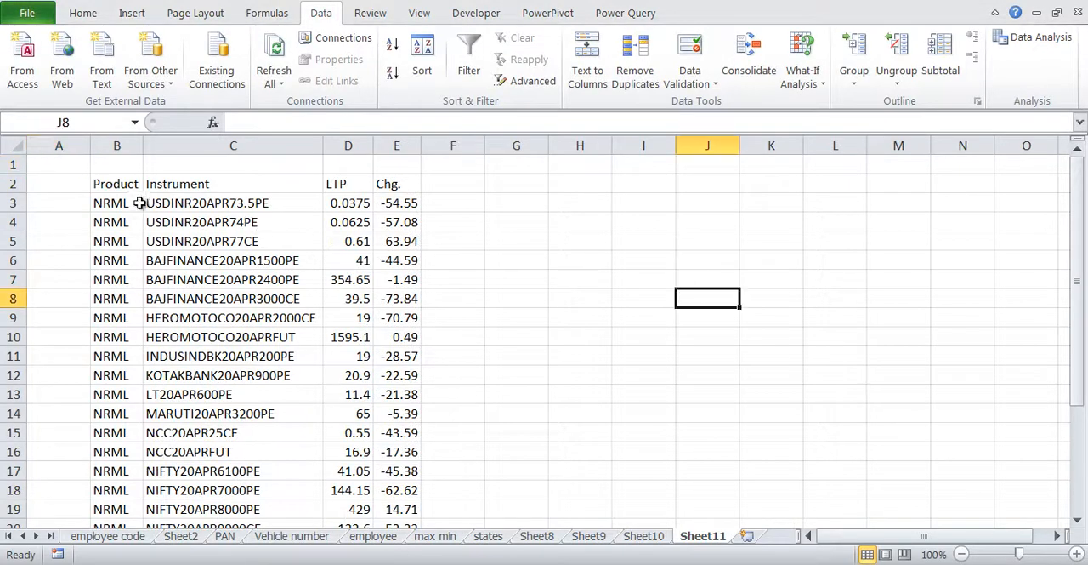
mouse_move(307, 225)
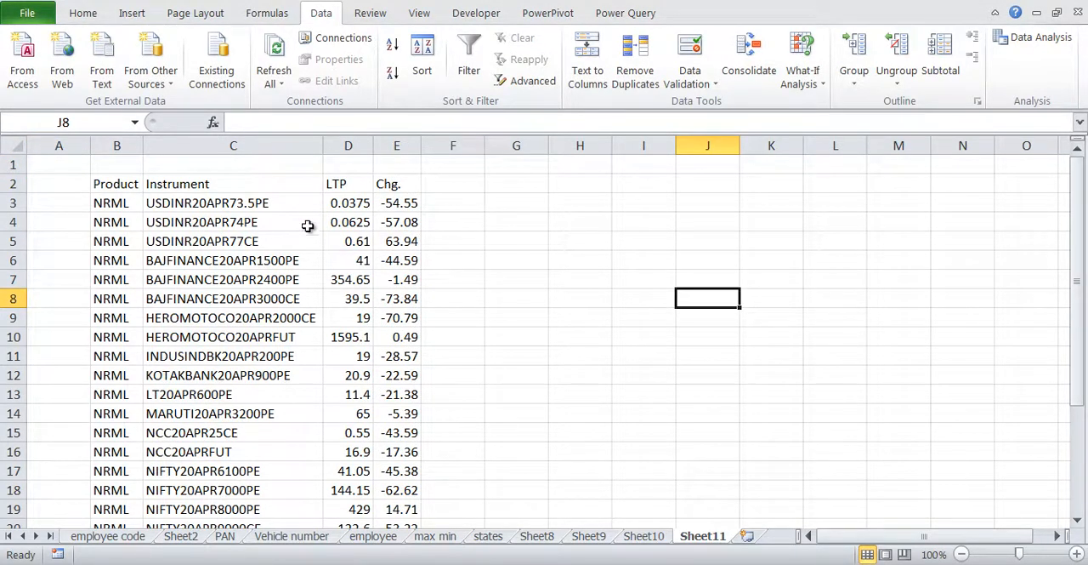